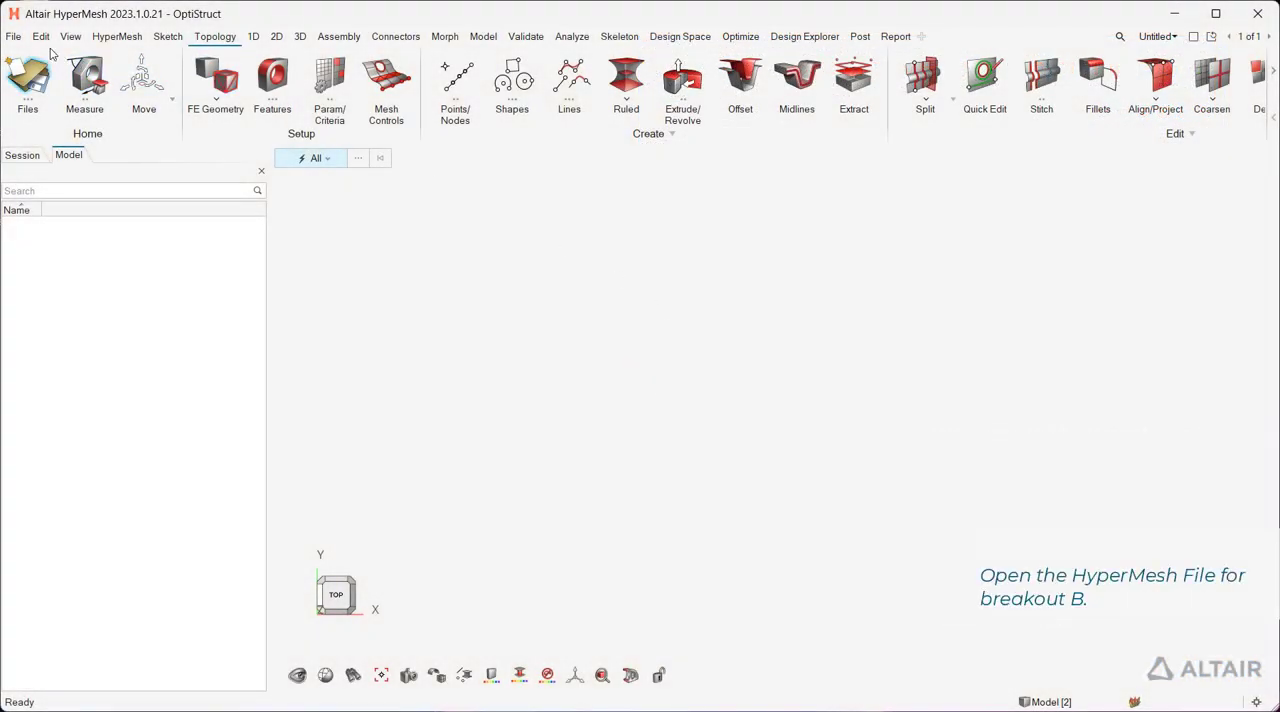
Step: Load the brkout-B_manual.hm HyperMesh model of the bracket
{"action": "left_click", "coordinate": [14, 36]}
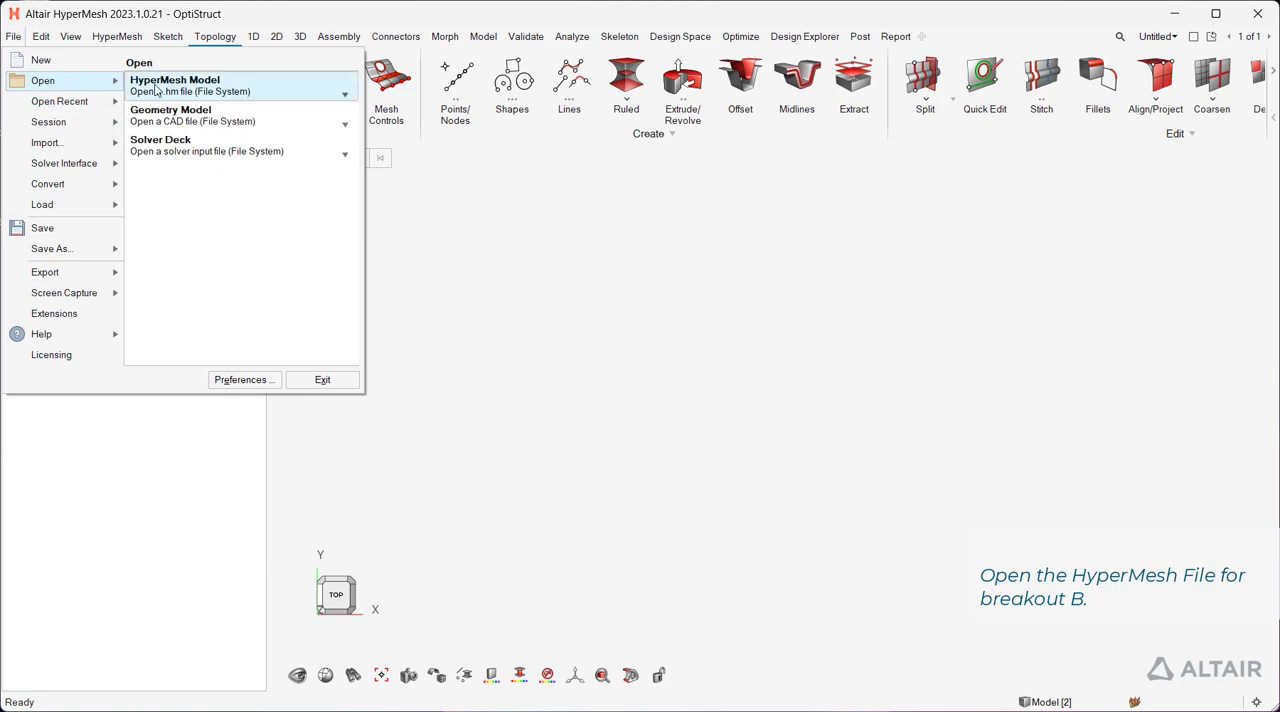
{"action": "left_click", "coordinate": [174, 84]}
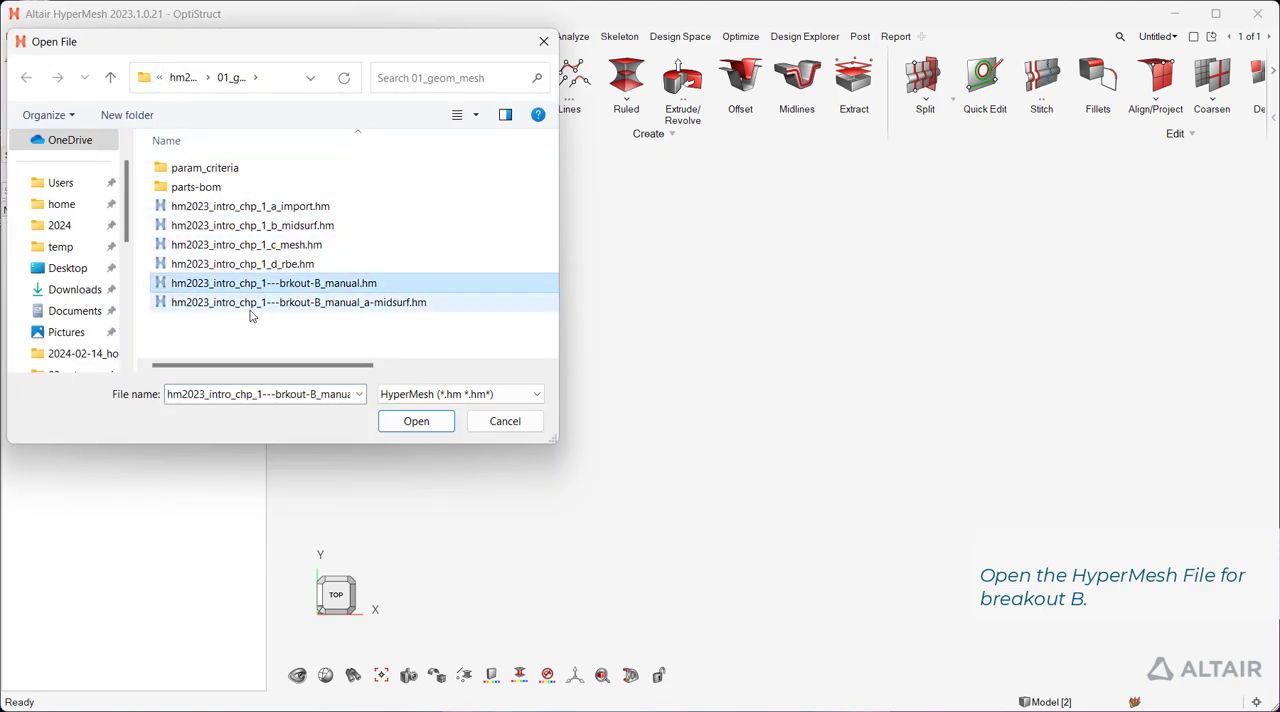
{"action": "left_click", "coordinate": [416, 420]}
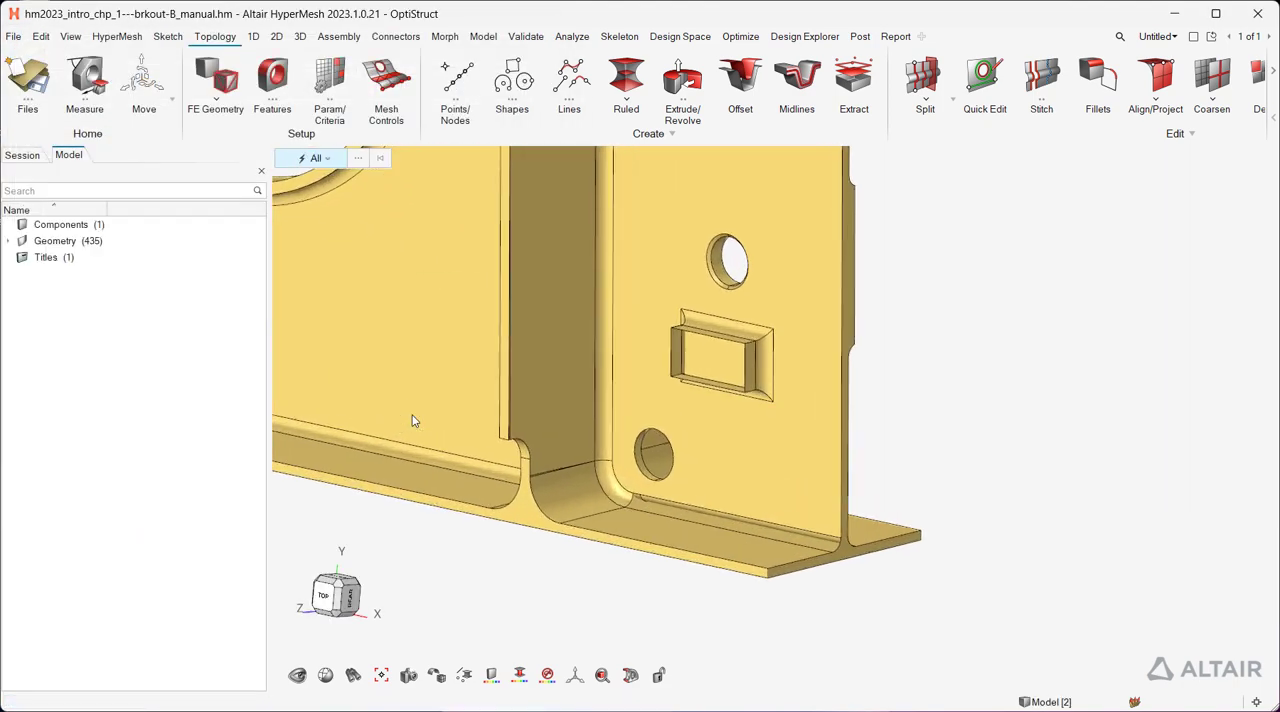
Step: Start the Stitch tool and stitch the bracket's free surface edges
{"action": "left_click", "coordinate": [1040, 84]}
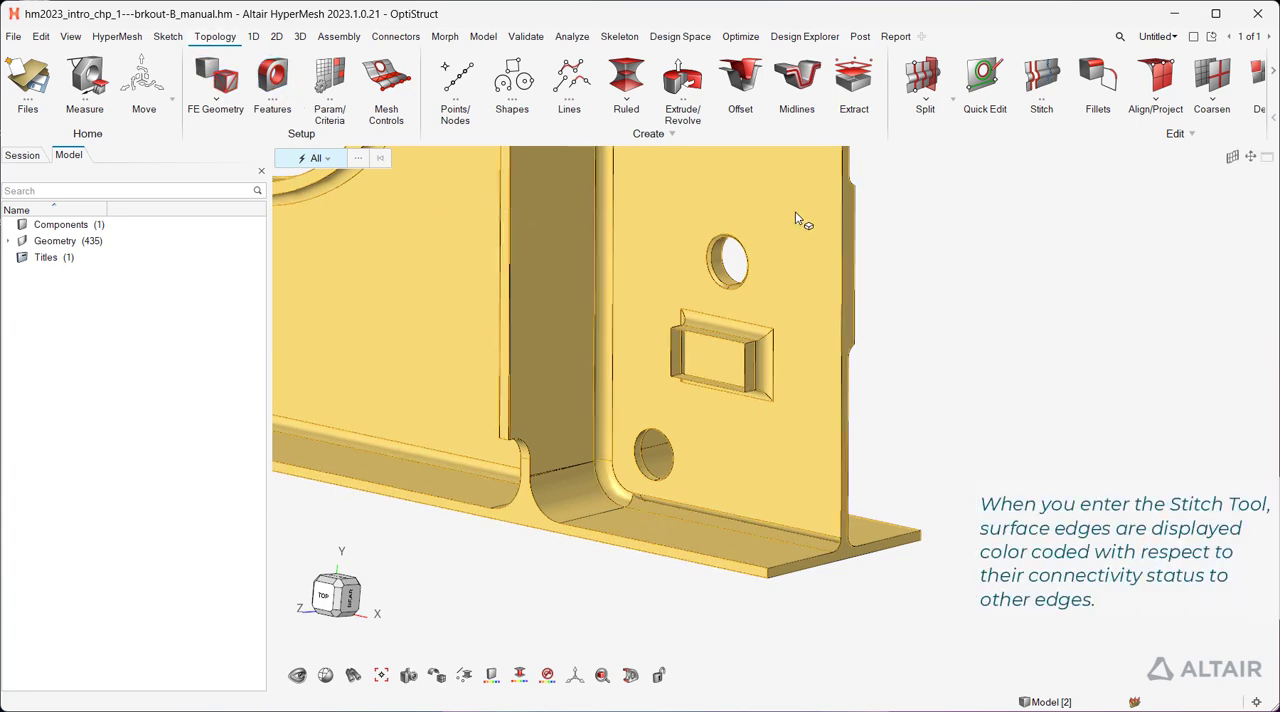
{"action": "left_click", "coordinate": [1040, 84]}
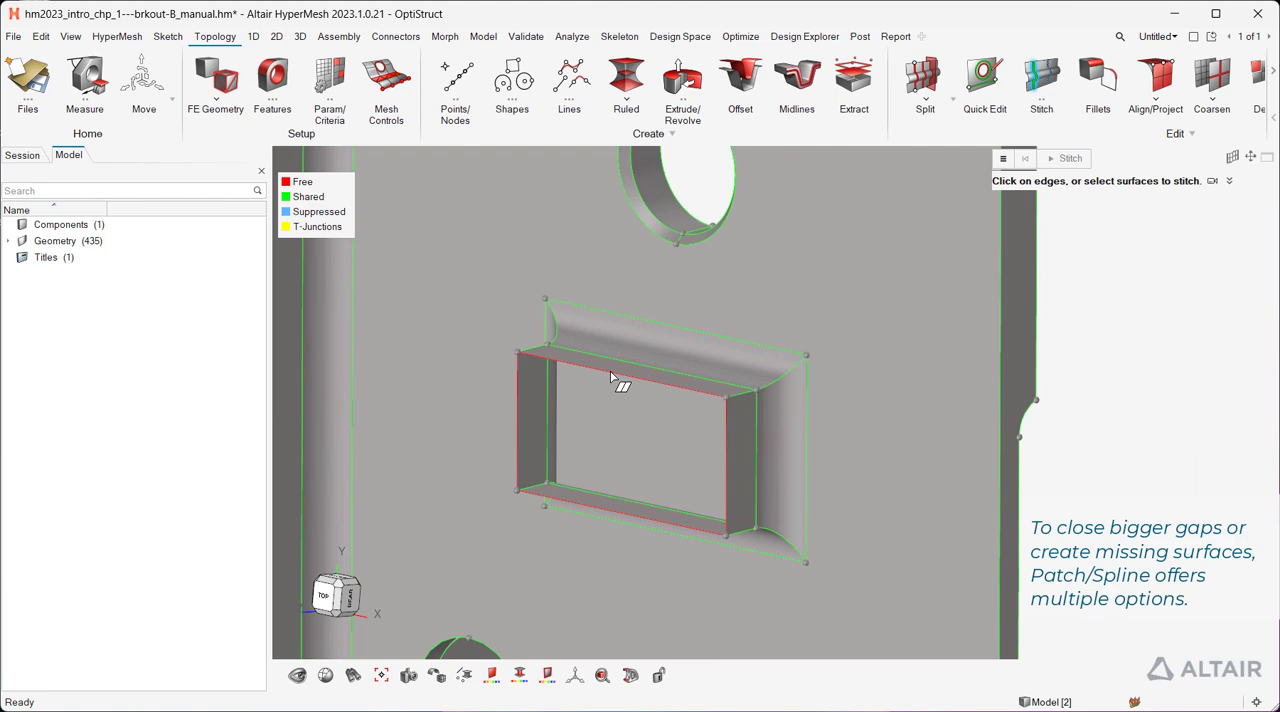
Step: Create a patch surface between two base-fillet edges and toggle its tangency
{"action": "left_click", "coordinate": [276, 36]}
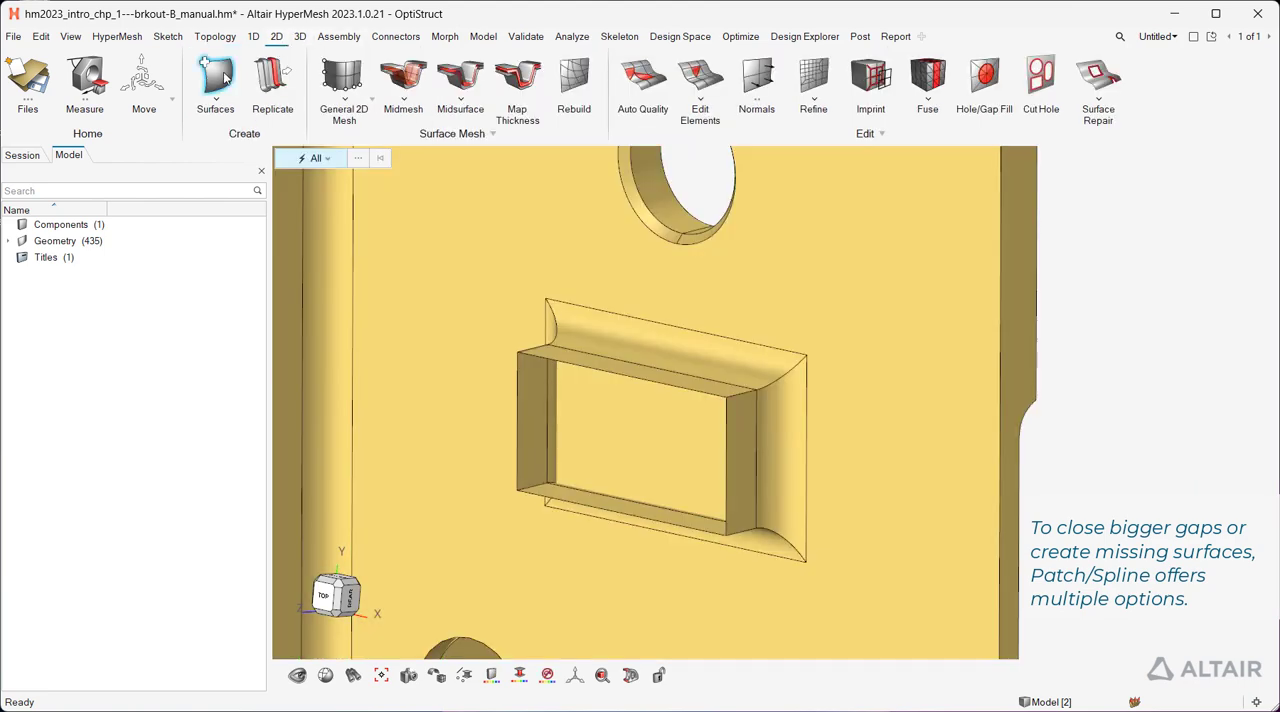
{"action": "left_click", "coordinate": [216, 84]}
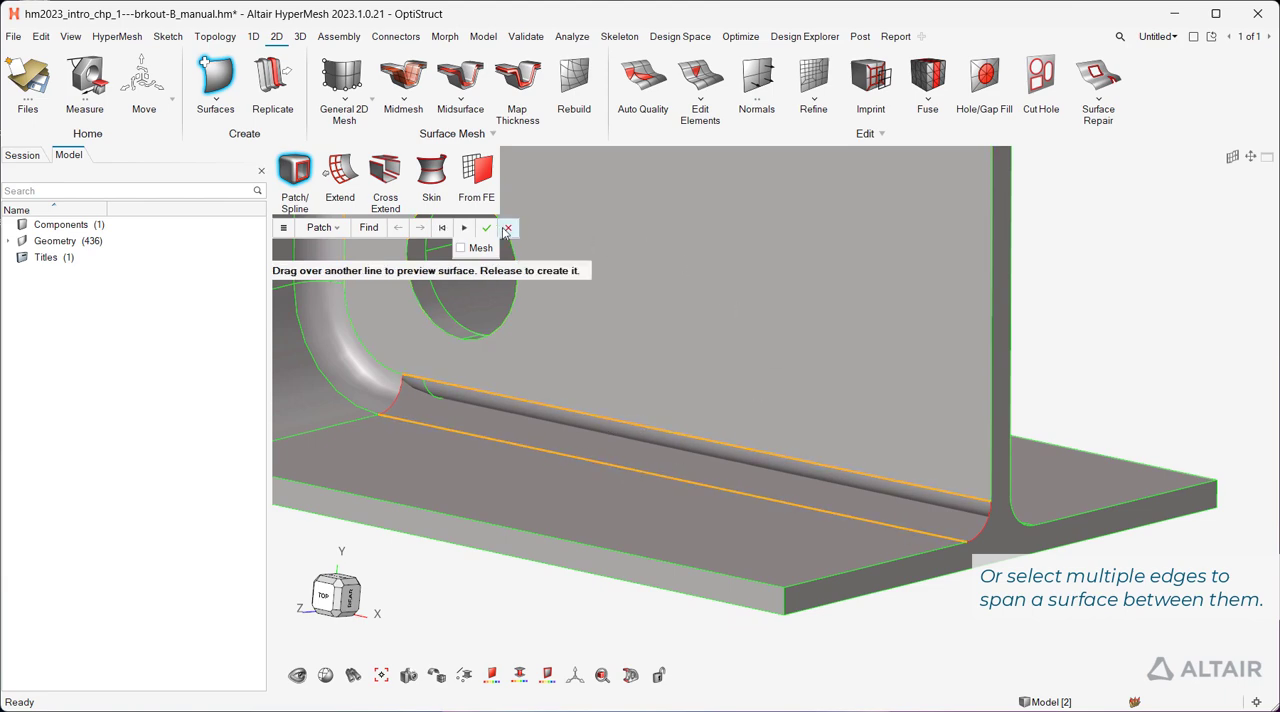
{"action": "left_click_drag", "start_coordinate": [400, 384], "coordinate": [970, 524]}
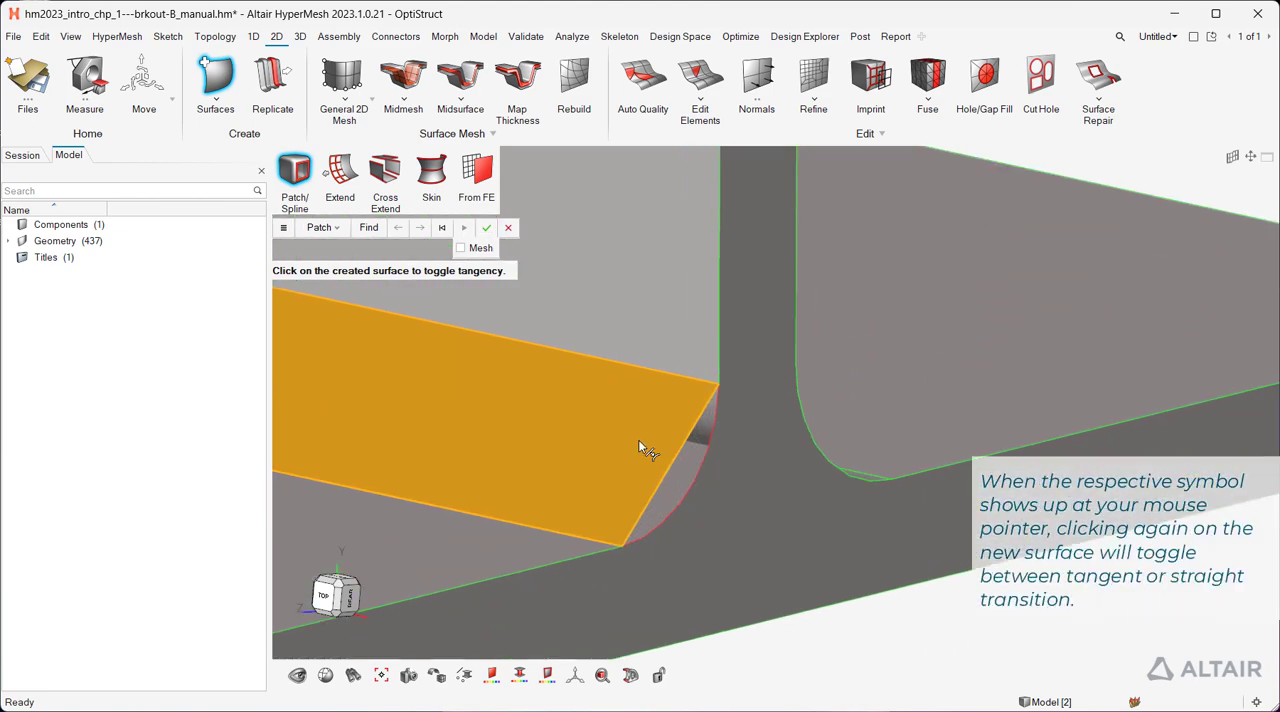
{"action": "left_click", "coordinate": [648, 446]}
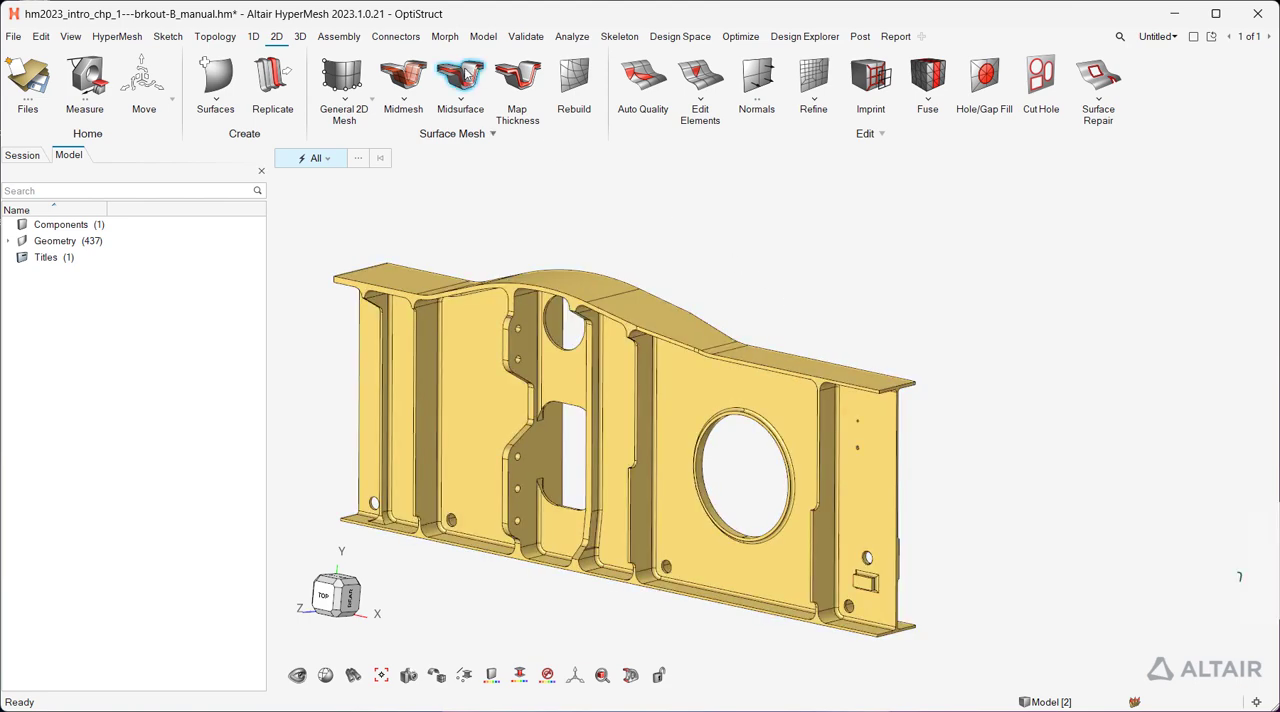
Step: Generate automatic midsurfaces from all 437 bracket surfaces into a new component
{"action": "left_click", "coordinate": [460, 80]}
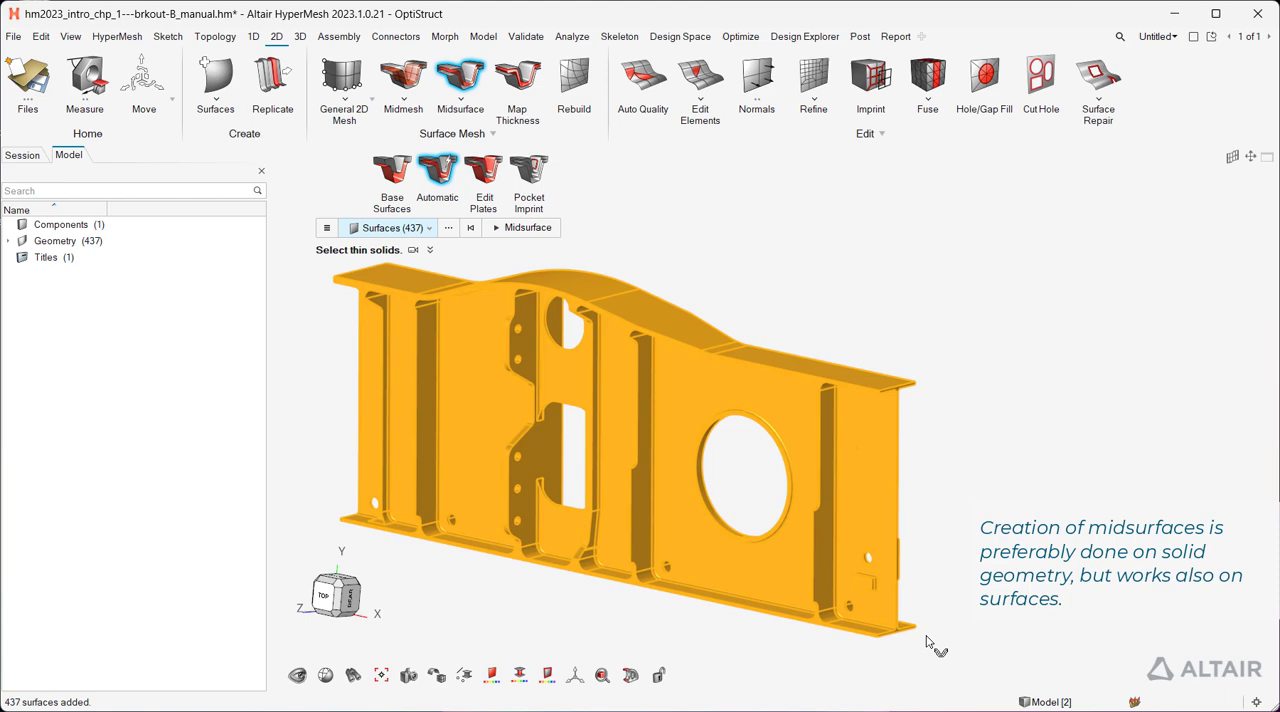
{"action": "left_click", "coordinate": [520, 226]}
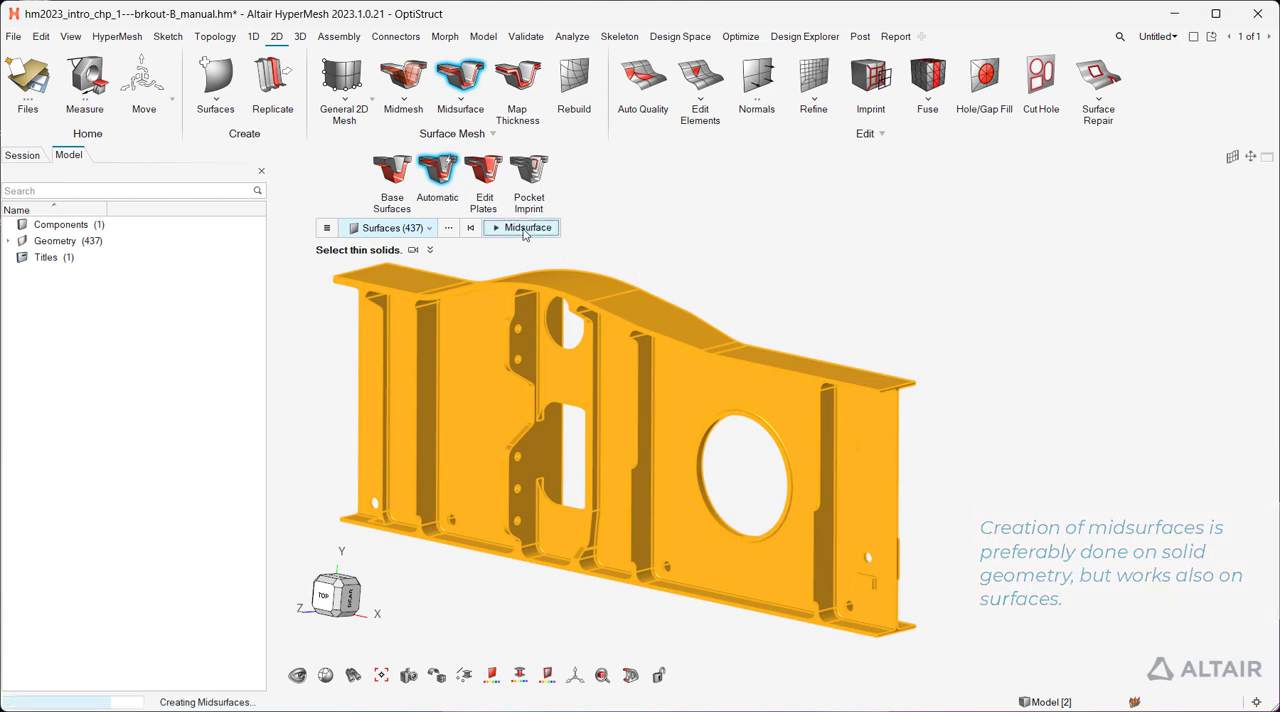
{"action": "left_click", "coordinate": [520, 226]}
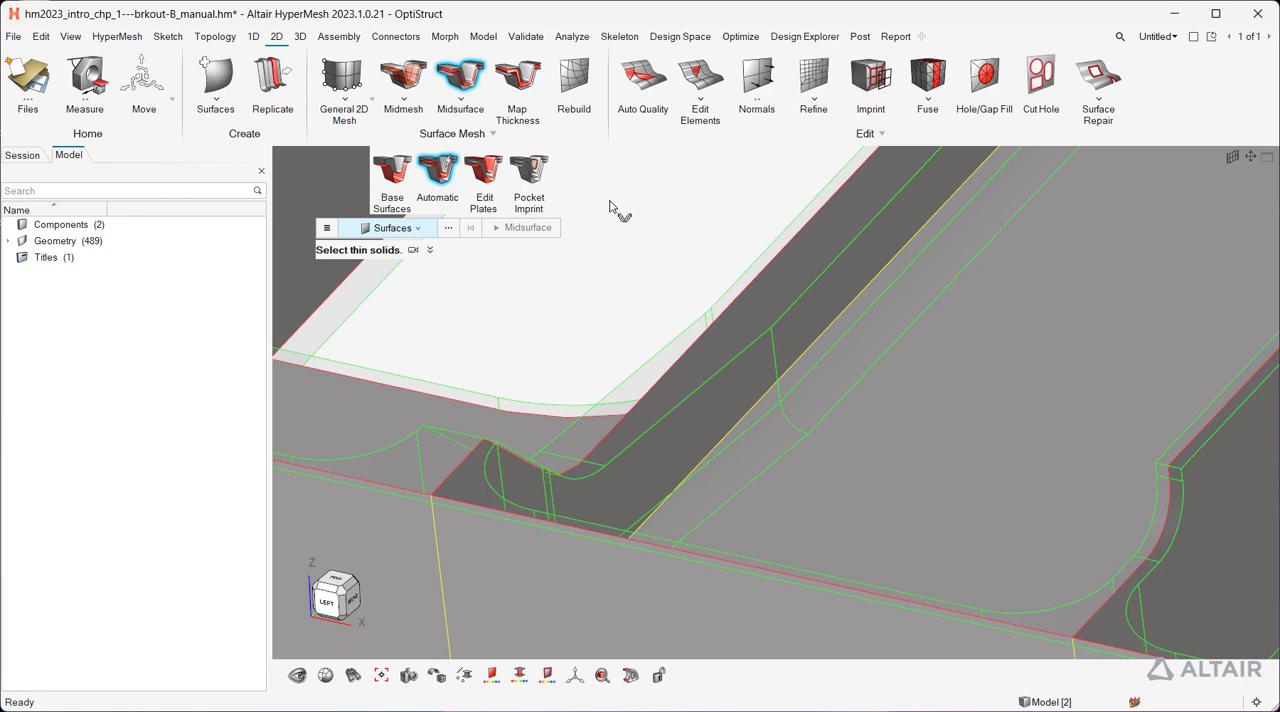
Step: Review plate types in Edit Plates with the display set to Midsurfaces
{"action": "left_click", "coordinate": [484, 184]}
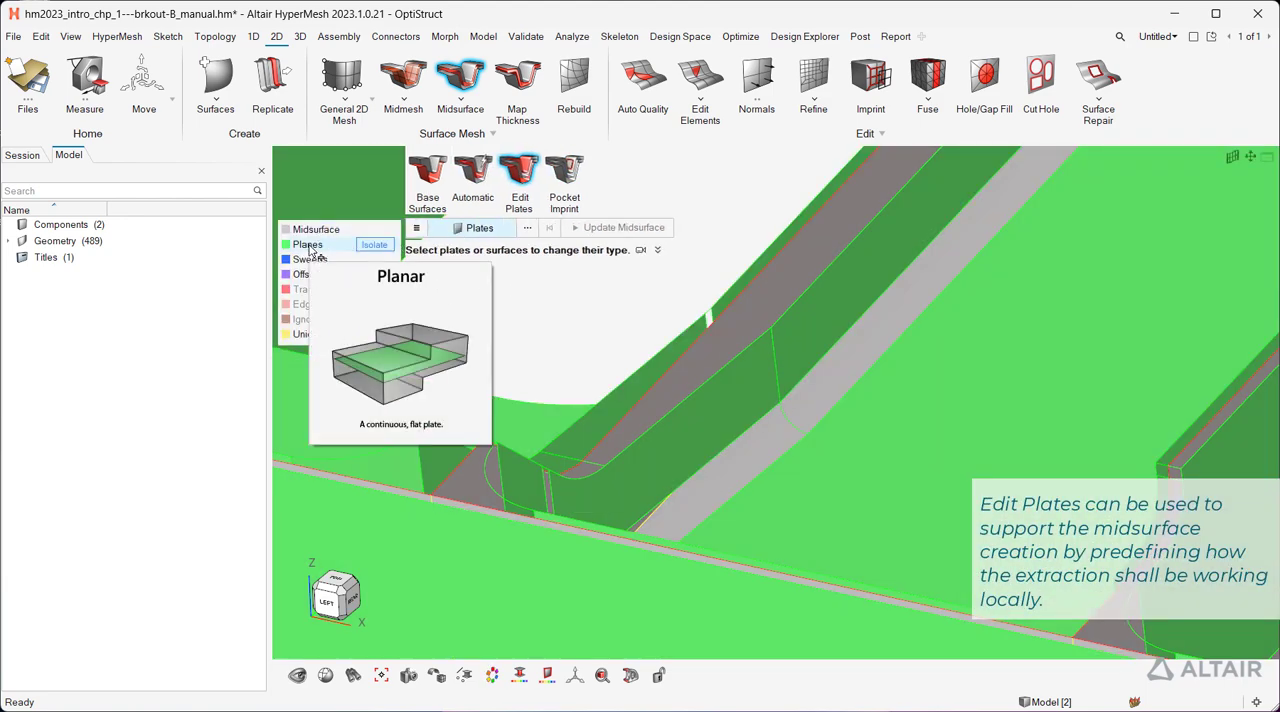
{"action": "mouse_move", "coordinate": [308, 260]}
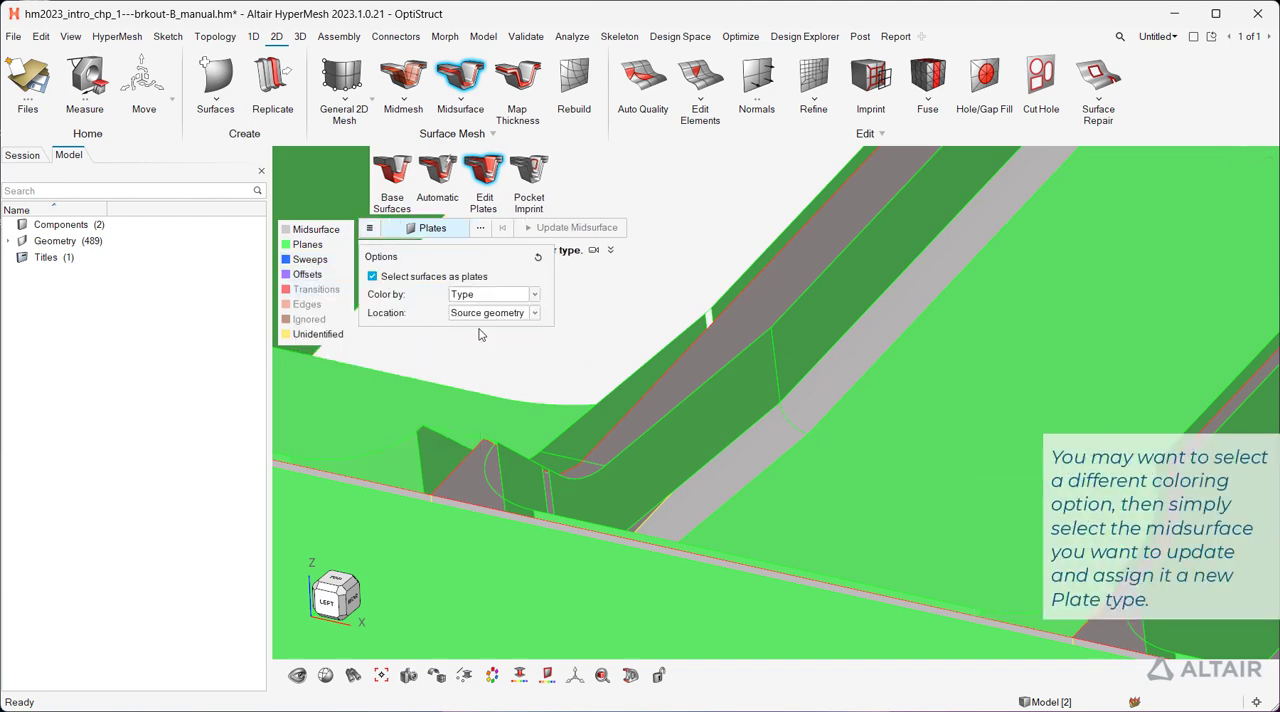
{"action": "left_click", "coordinate": [490, 312]}
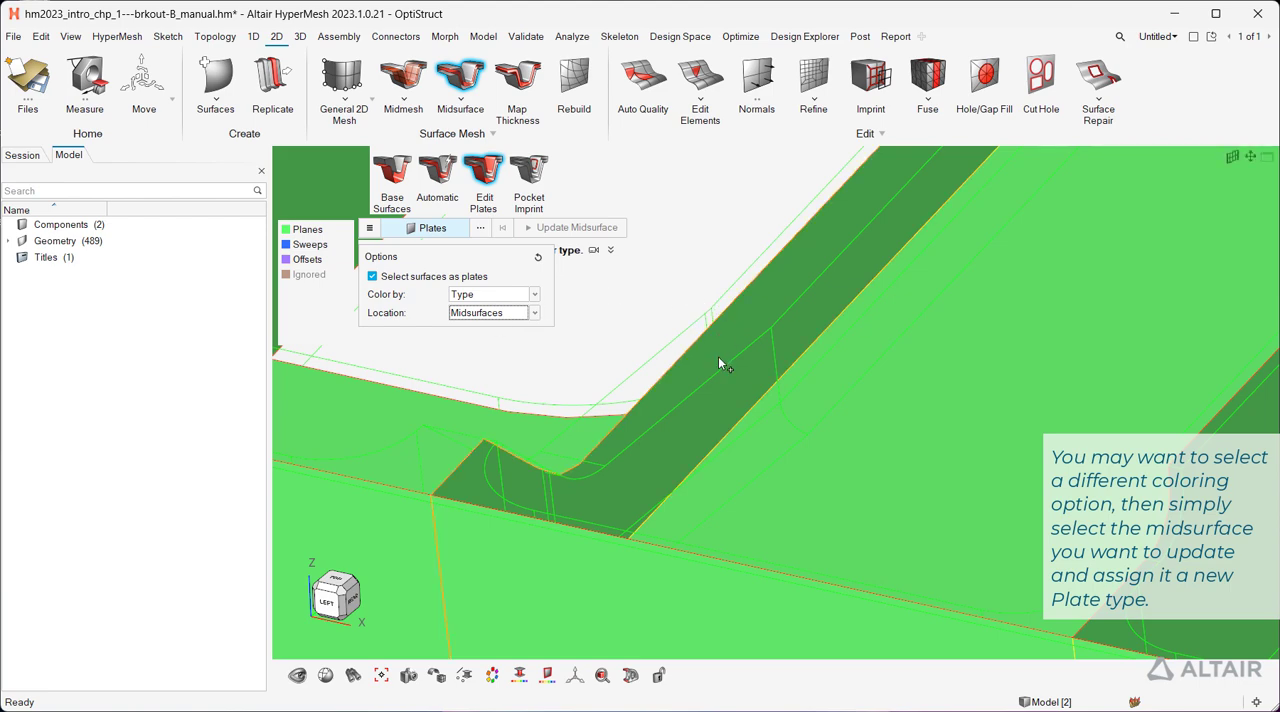
{"action": "left_click", "coordinate": [720, 360]}
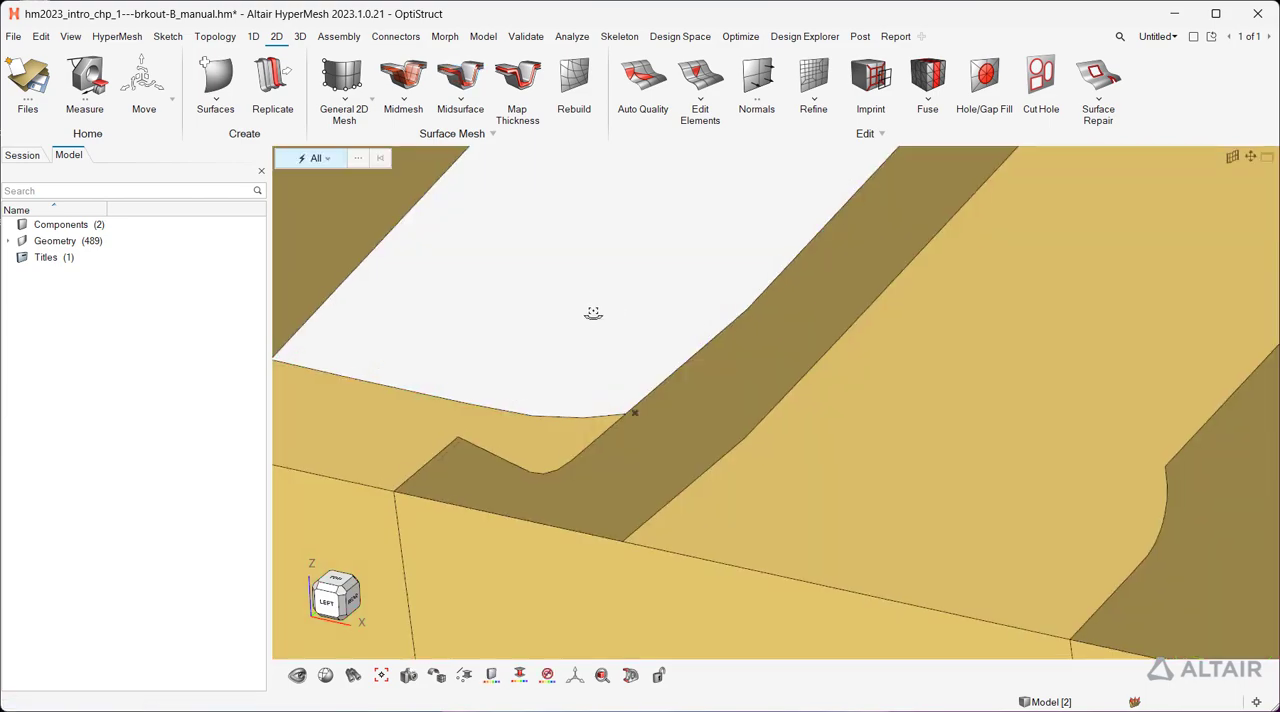
Step: Save the model as the brkout-B manual midsurf HyperMesh file
{"action": "left_click", "coordinate": [14, 36]}
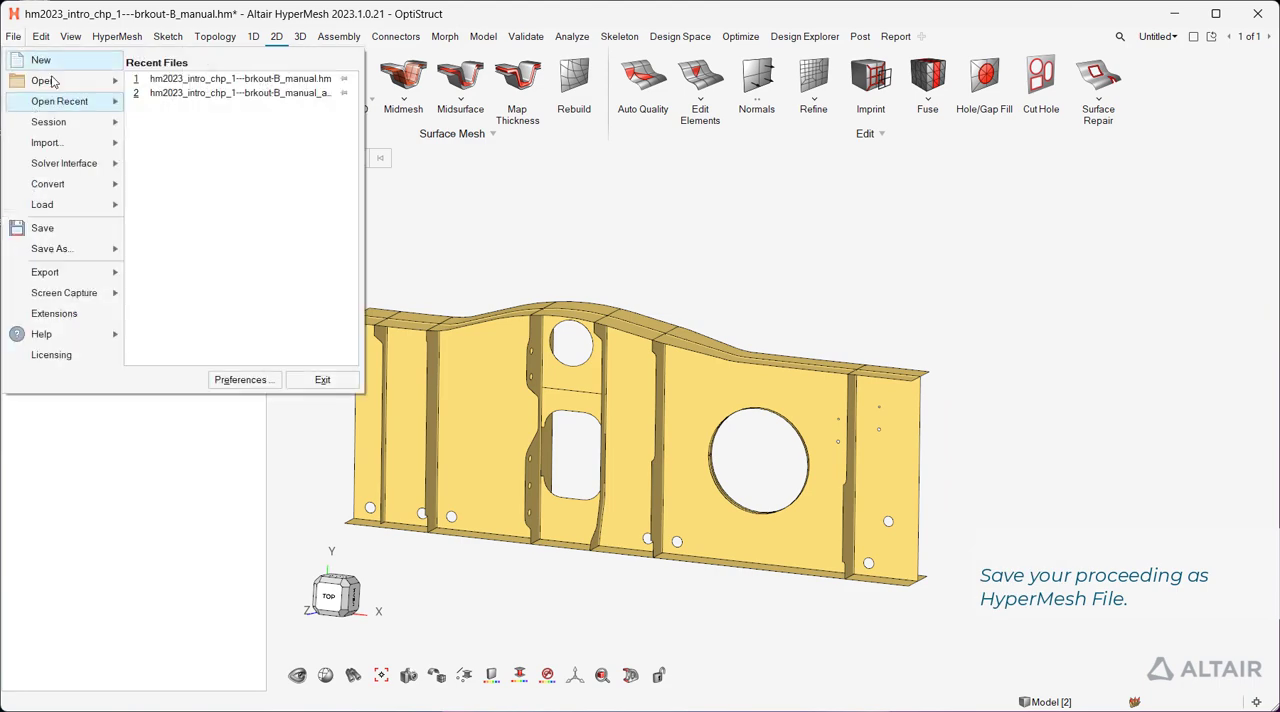
{"action": "left_click", "coordinate": [50, 248]}
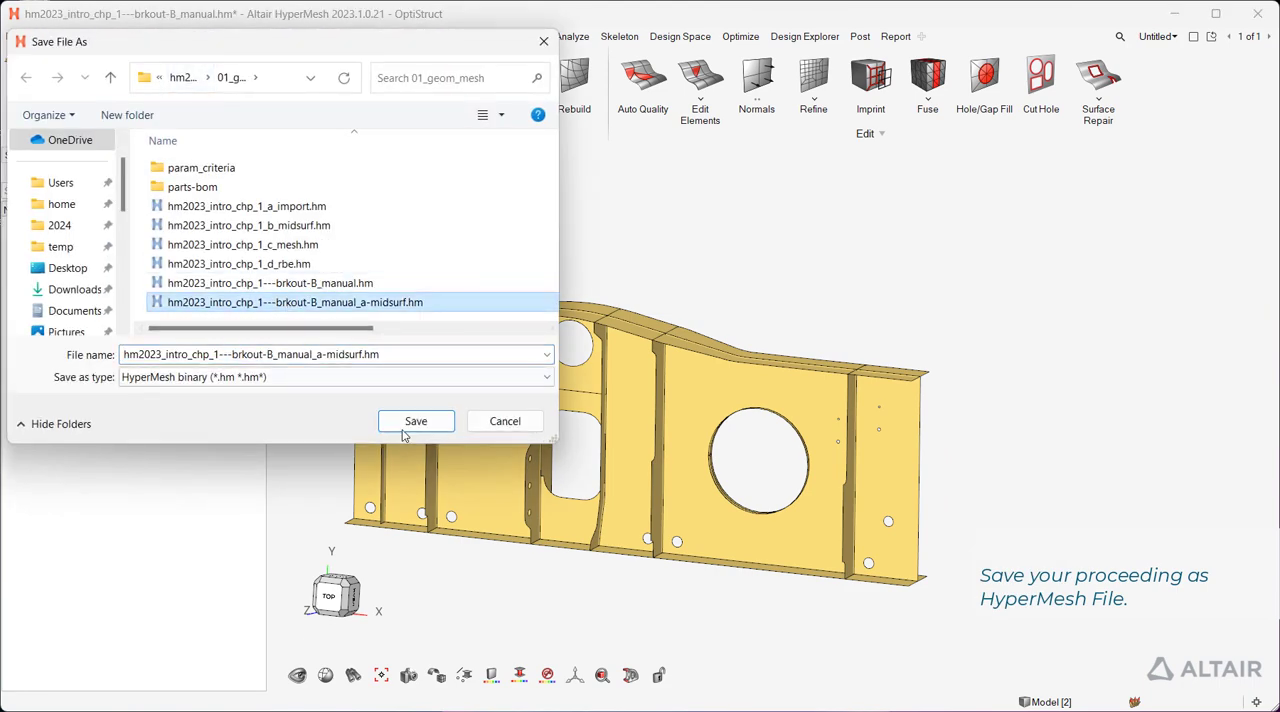
{"action": "left_click", "coordinate": [416, 420]}
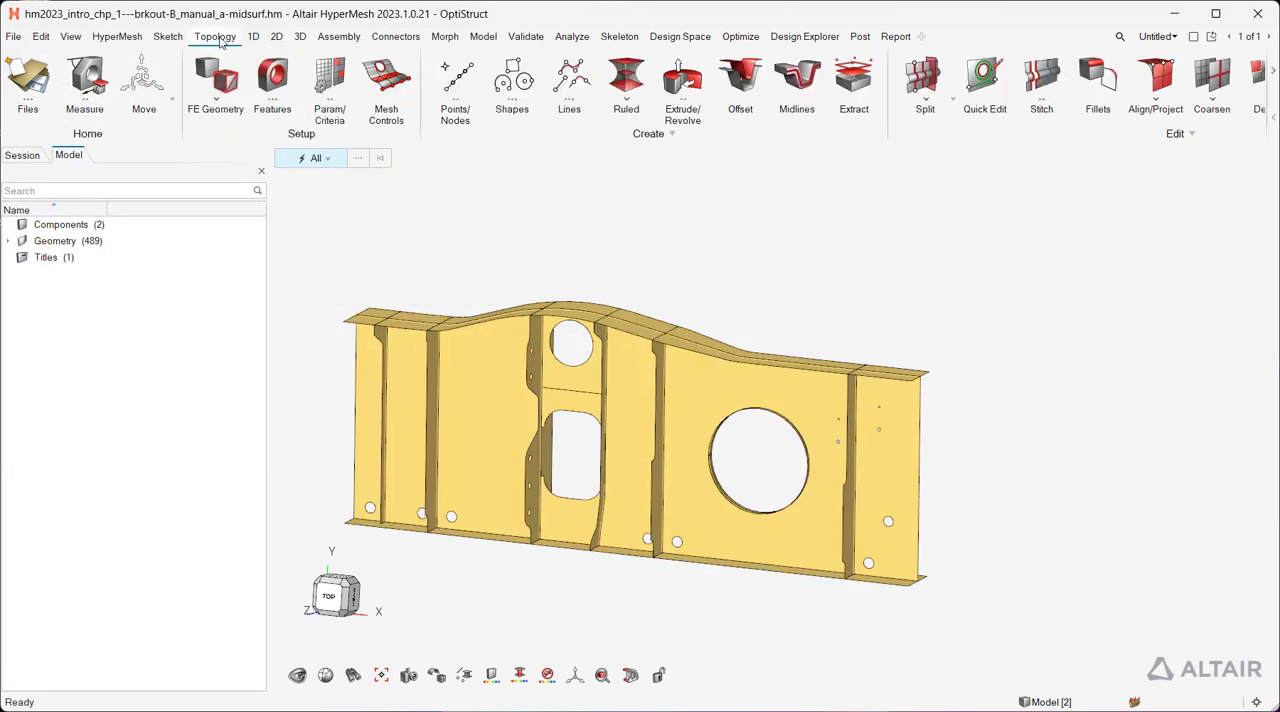
Step: Find the small holes on the bracket midsurface with Defeature > Holes for removal
{"action": "left_click", "coordinate": [1176, 84]}
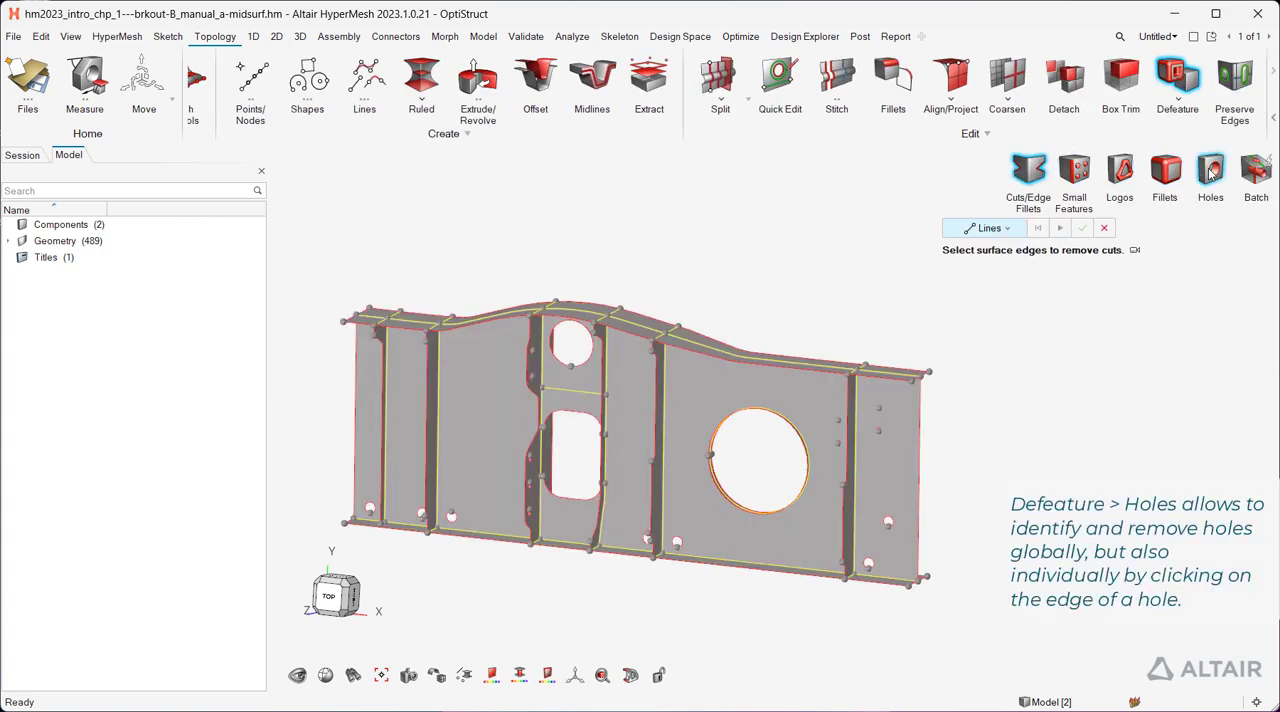
{"action": "left_click", "coordinate": [1210, 170]}
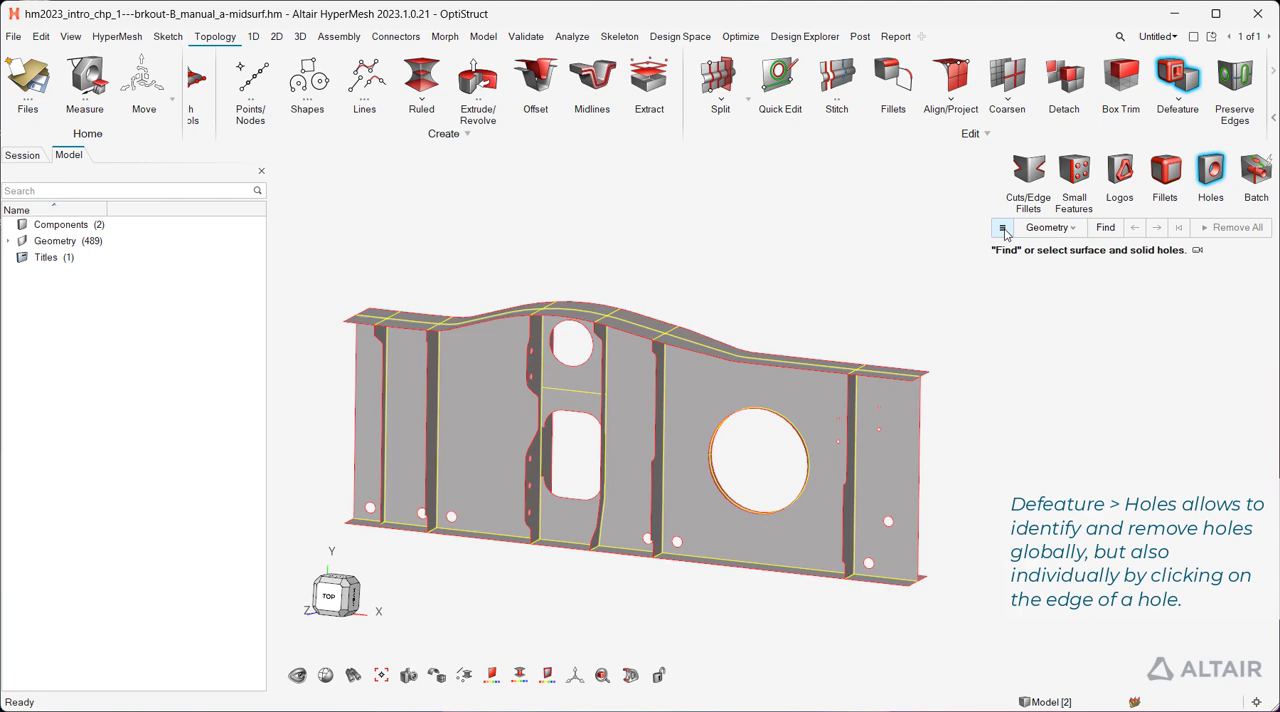
{"action": "left_click", "coordinate": [1002, 226]}
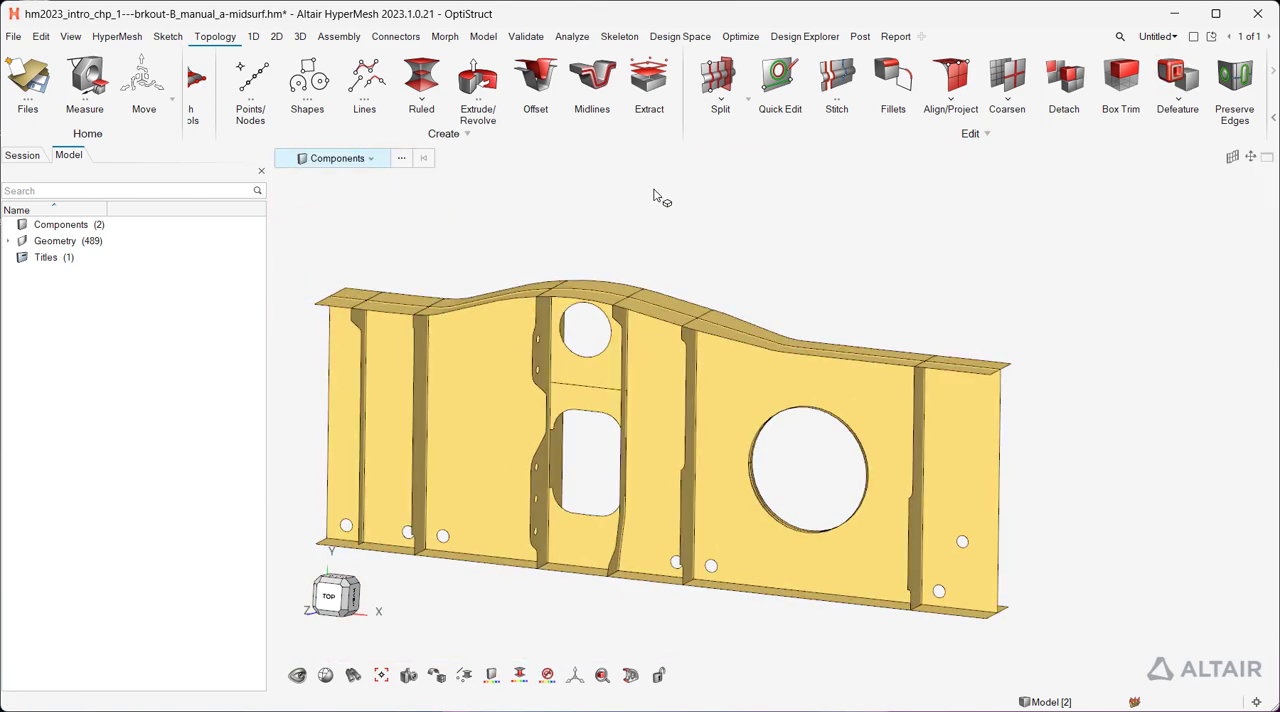
Step: Mesh the 52 midsurfaces with a 5.00 mm General 2D shell mesh (~6,105 elements)
{"action": "left_click", "coordinate": [276, 36]}
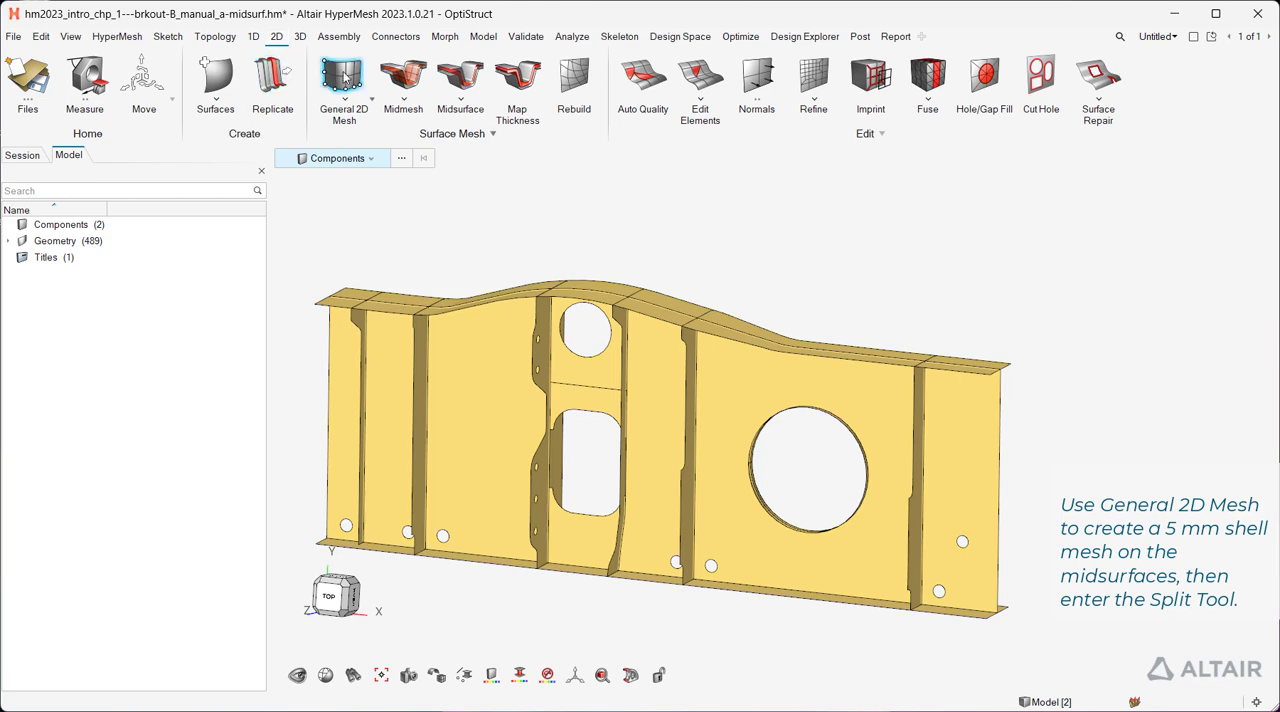
{"action": "left_click", "coordinate": [344, 84]}
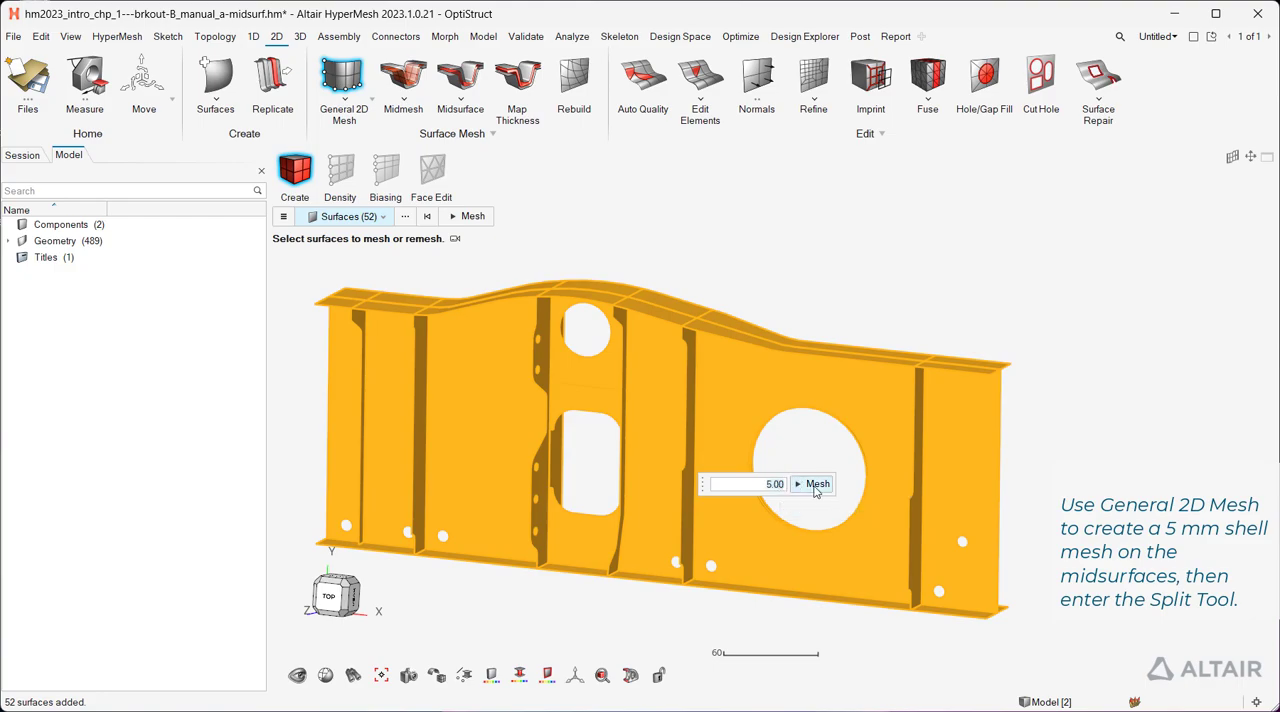
{"action": "left_click", "coordinate": [816, 484]}
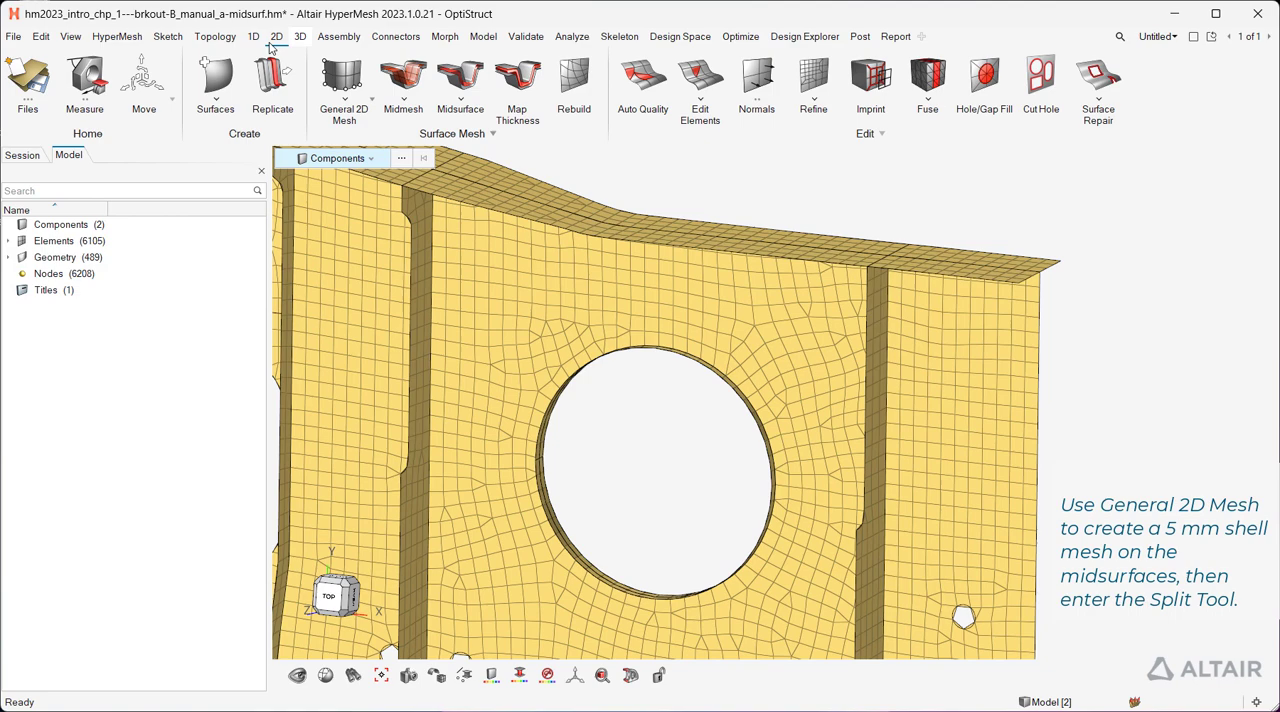
{"action": "left_click", "coordinate": [216, 36]}
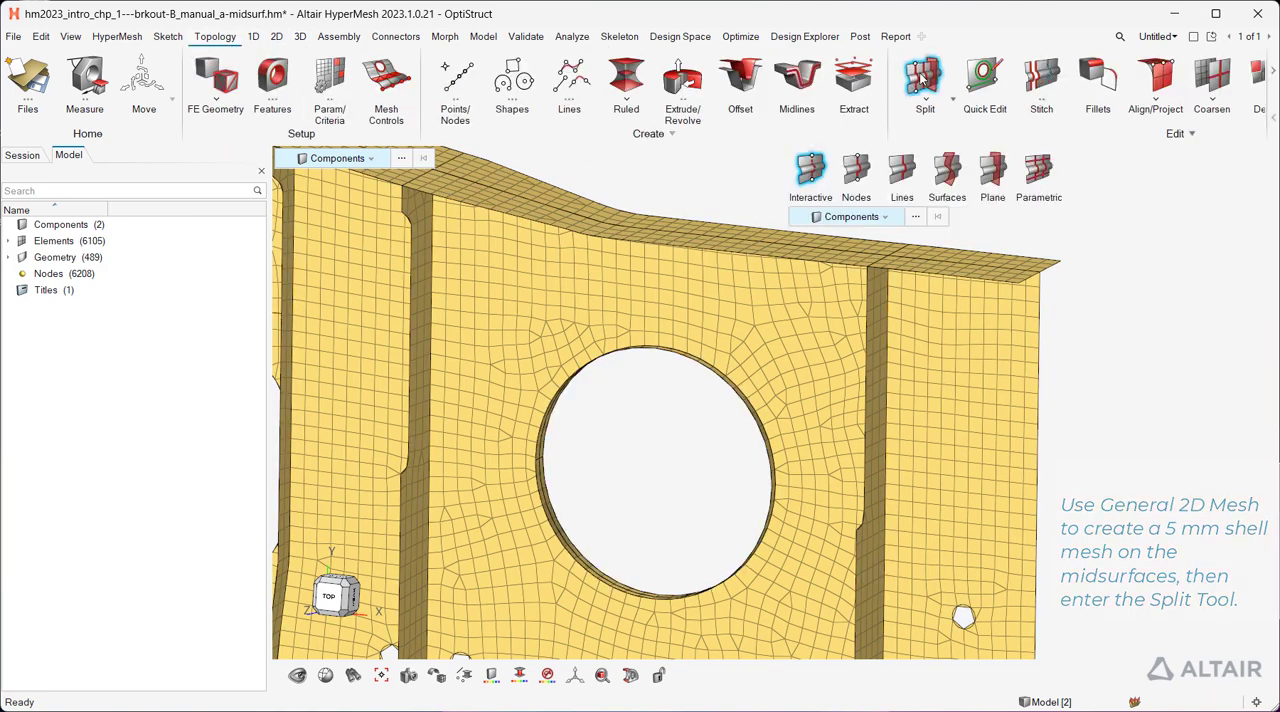
Step: Place interactive split cuts across the surface above the large hole
{"action": "left_click", "coordinate": [810, 176]}
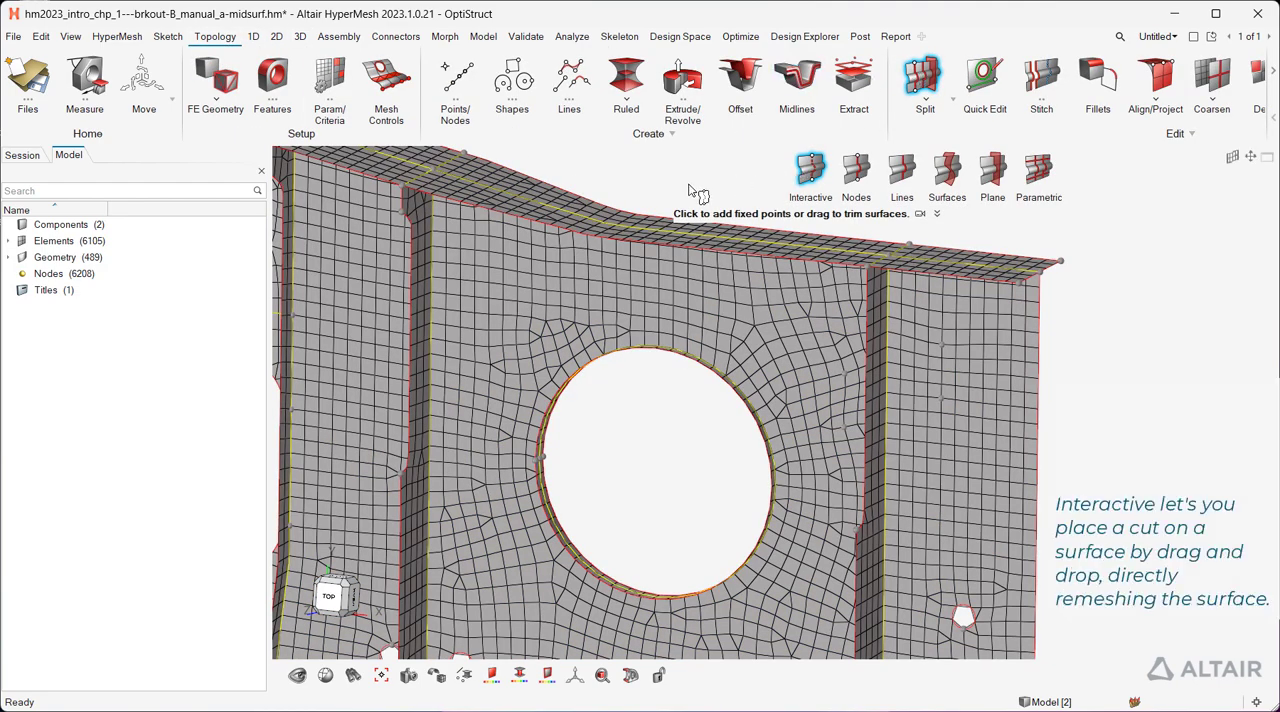
{"action": "left_click_drag", "start_coordinate": [490, 298], "coordinate": [808, 318]}
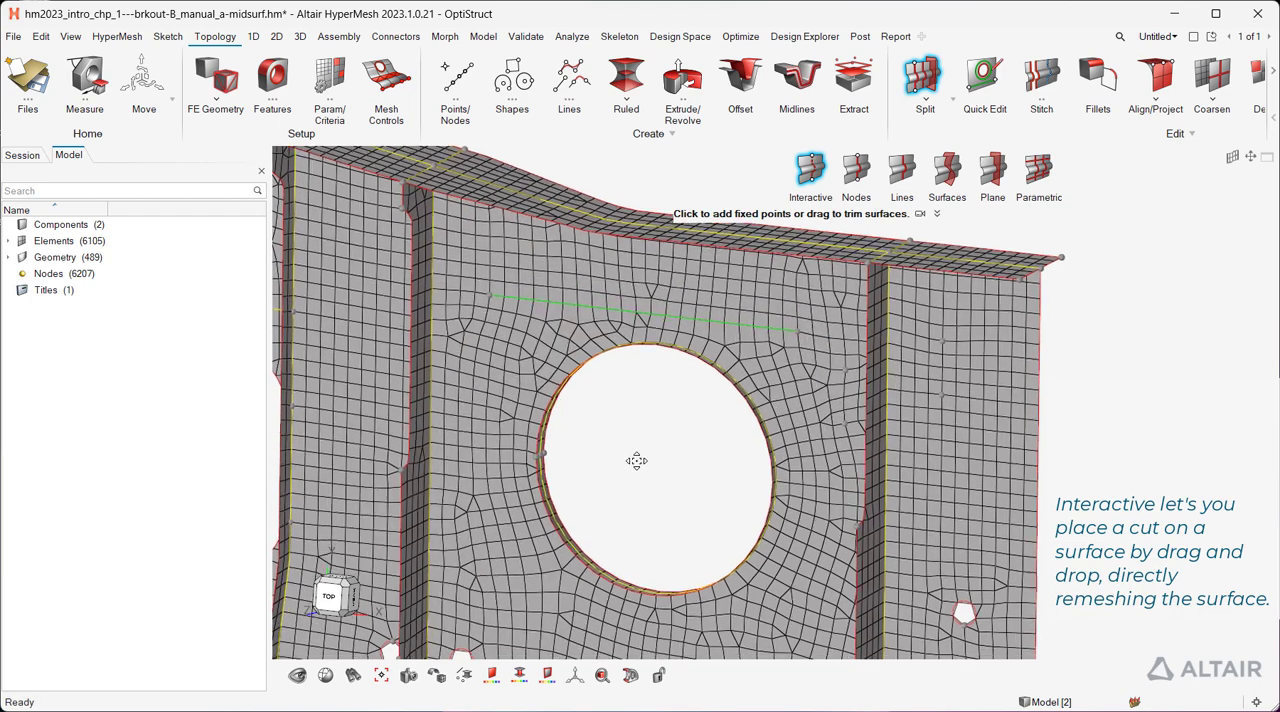
{"action": "left_click_drag", "start_coordinate": [636, 460], "coordinate": [756, 550]}
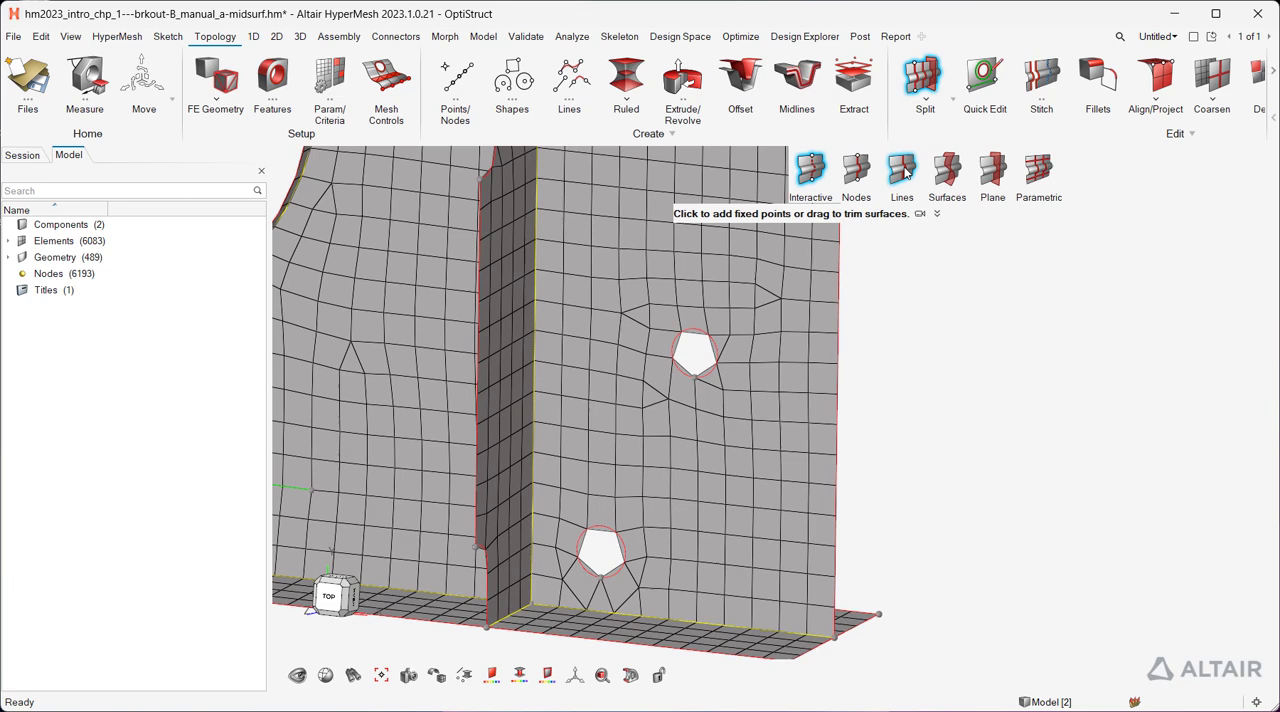
Step: Set up offset-line washer splits around the two small holes
{"action": "left_click", "coordinate": [900, 170]}
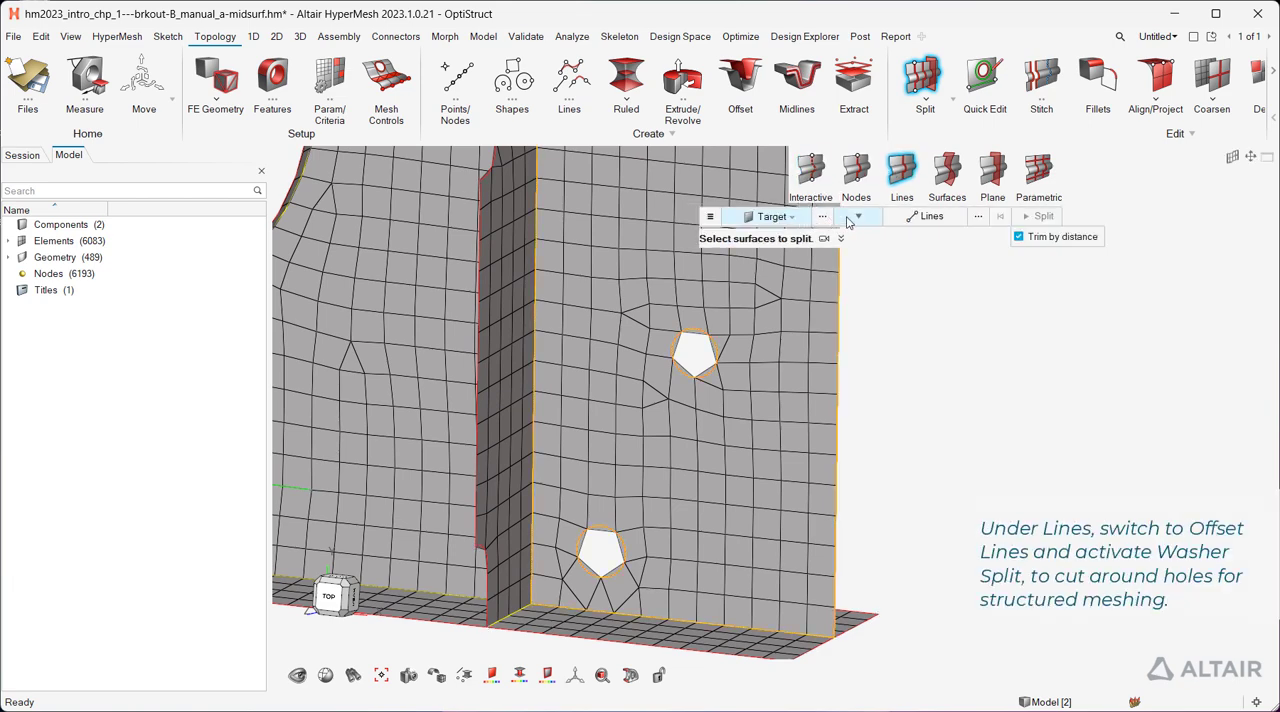
{"action": "left_click", "coordinate": [856, 216]}
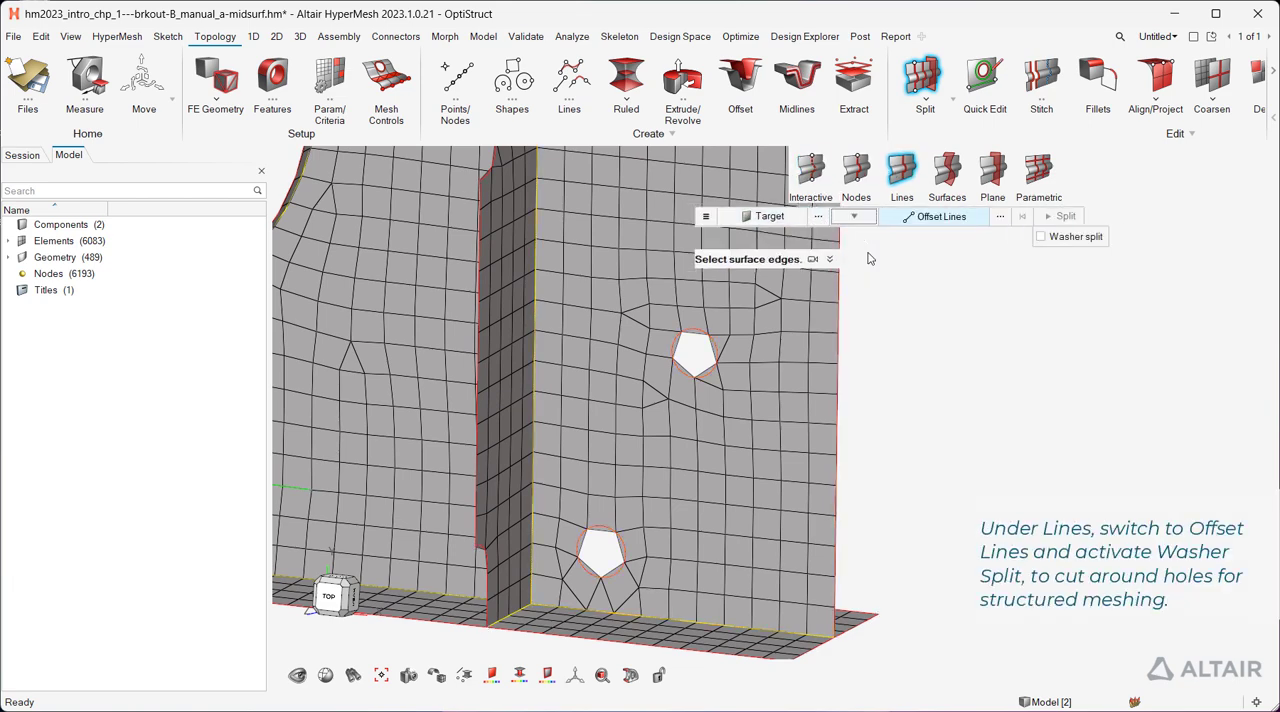
{"action": "left_click", "coordinate": [1040, 236]}
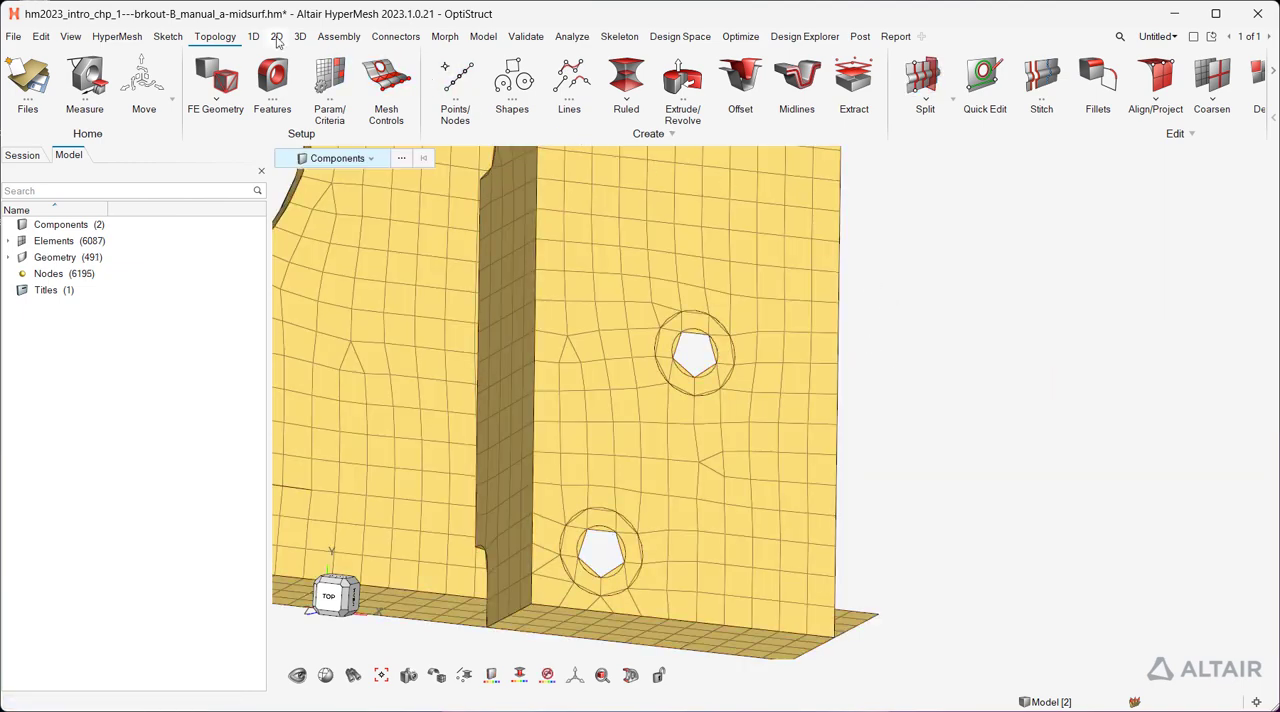
Step: Adjust the element count along the washer ring edges with Edit Elements > Density
{"action": "left_click", "coordinate": [276, 36]}
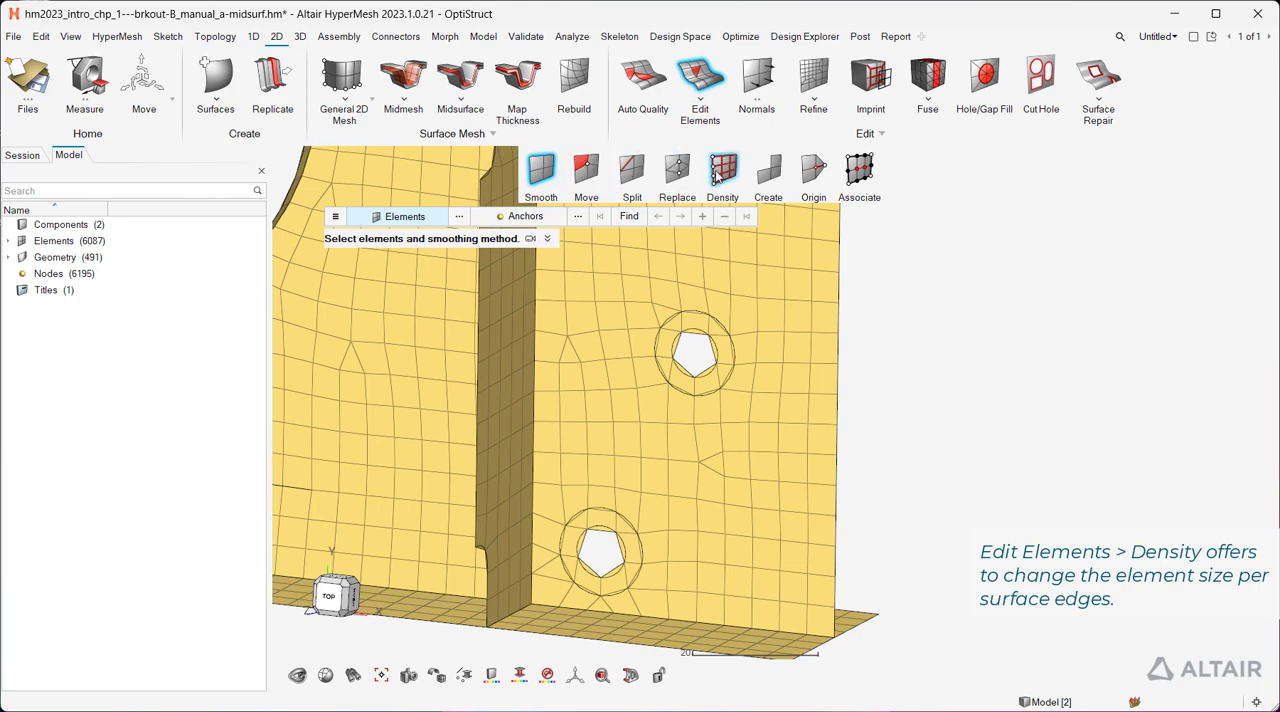
{"action": "left_click", "coordinate": [722, 168]}
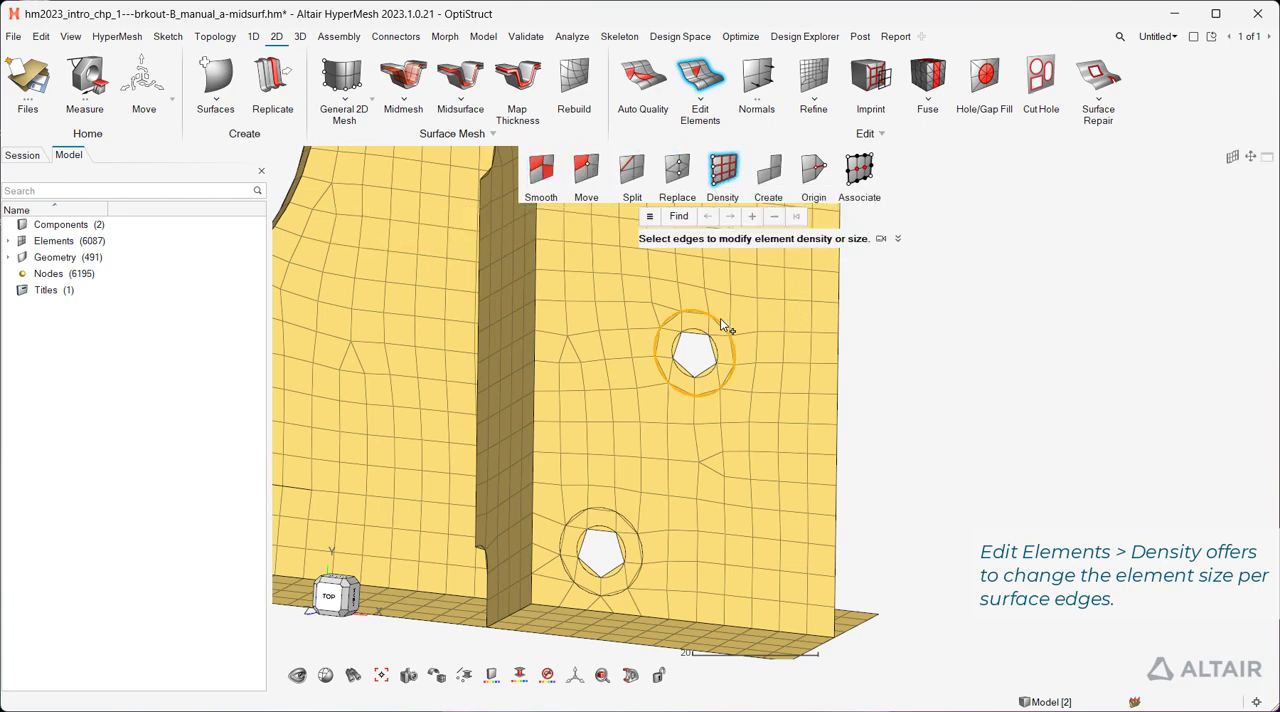
{"action": "left_click", "coordinate": [696, 350]}
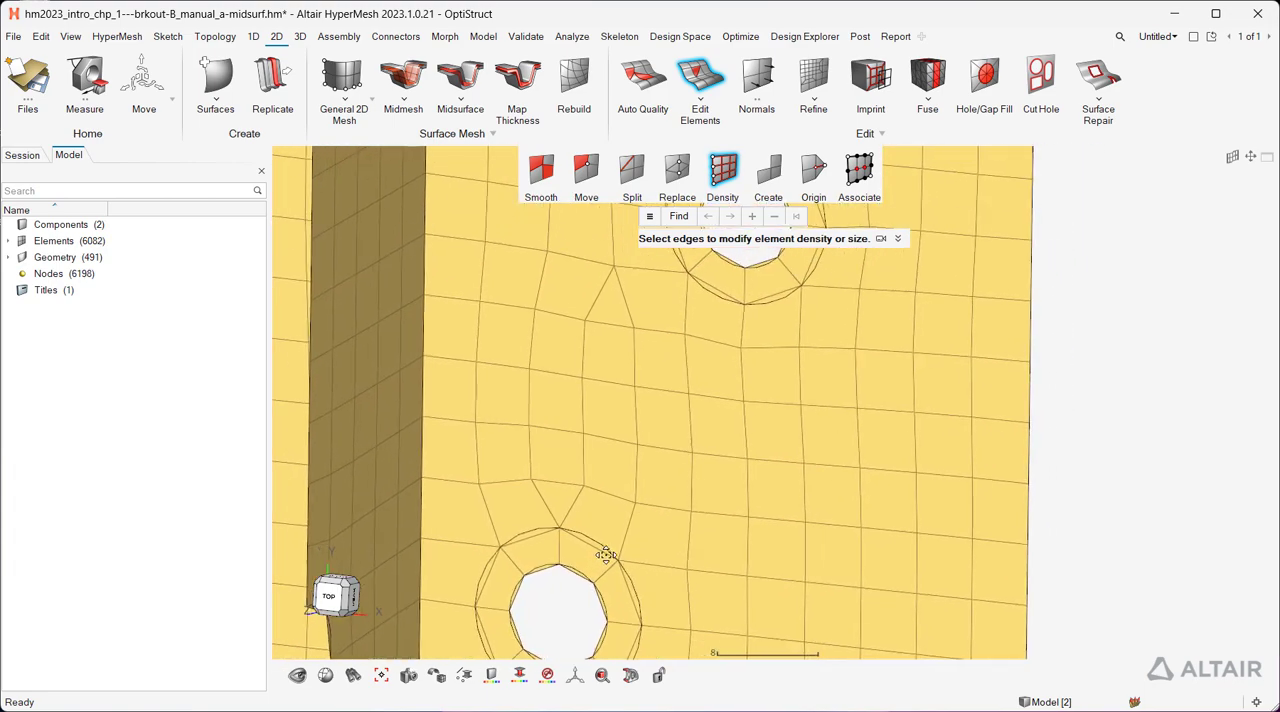
{"action": "left_click", "coordinate": [586, 170]}
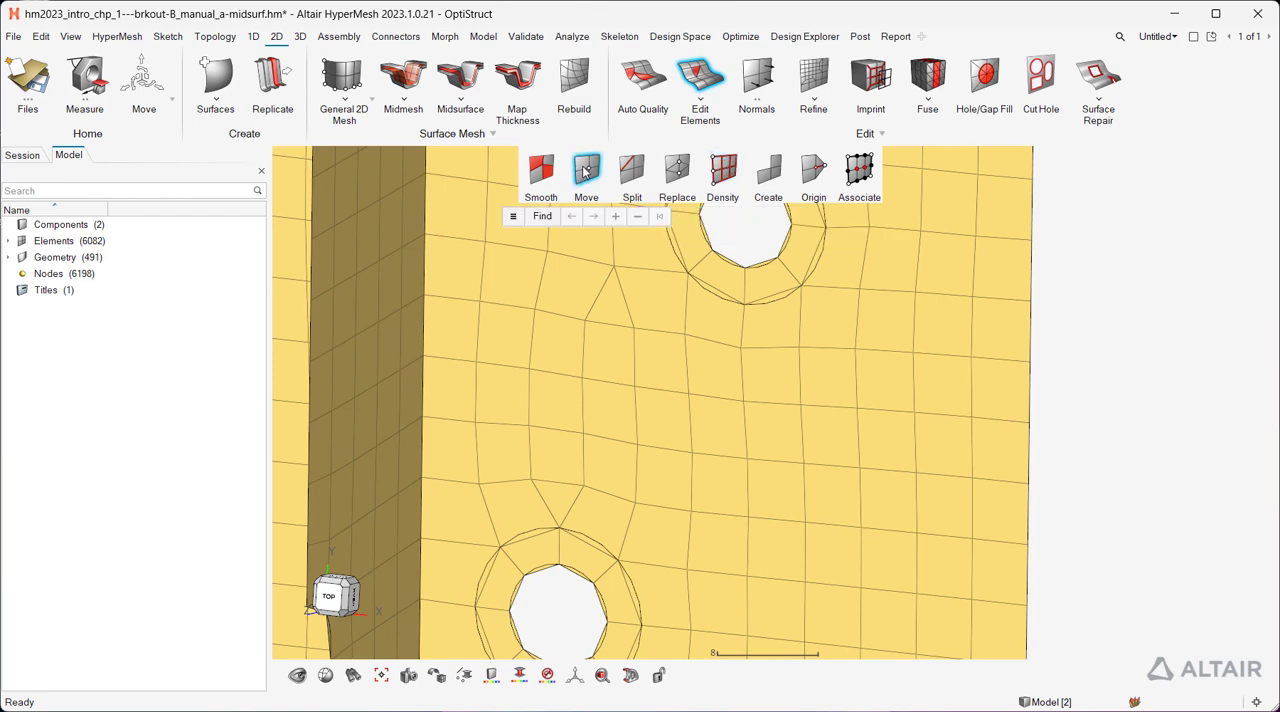
Step: Collapse a tria near the small hole by dragging it onto its neighbour
{"action": "left_click", "coordinate": [586, 170]}
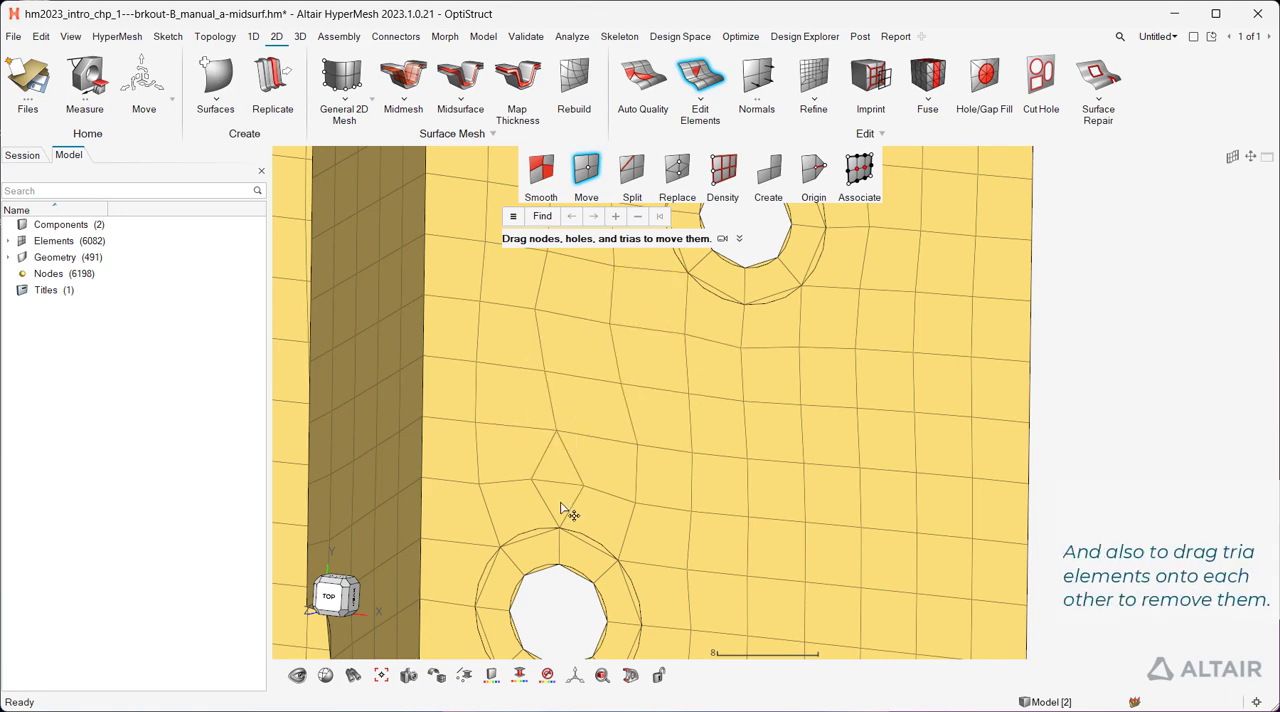
{"action": "left_click_drag", "start_coordinate": [564, 510], "coordinate": [544, 376]}
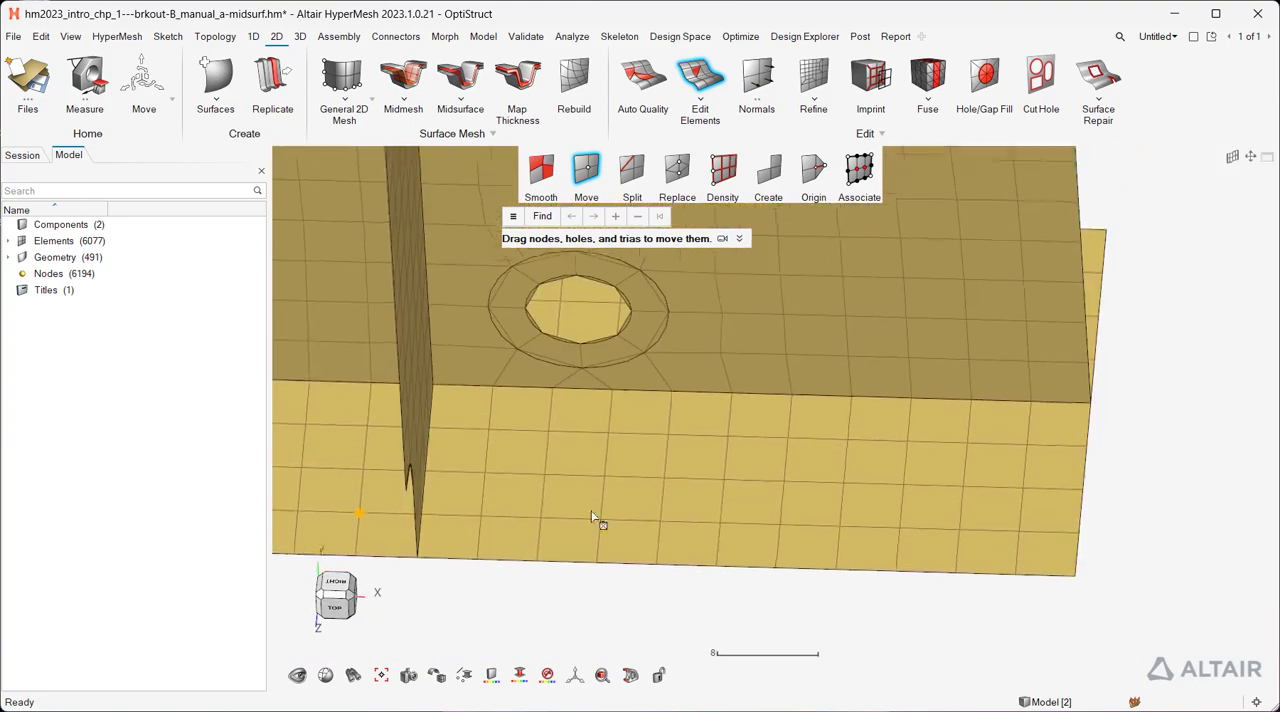
{"action": "left_click", "coordinate": [632, 170]}
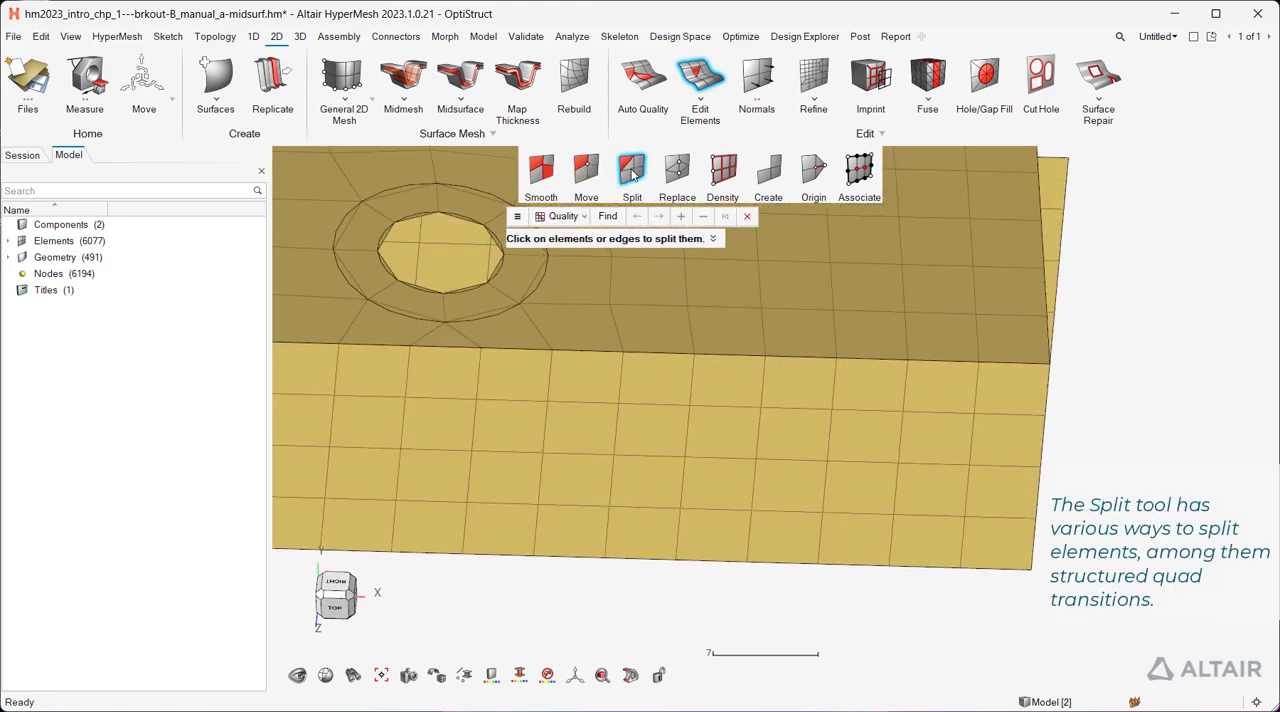
Step: Choose a split mode from the Edit Elements > Split dropdown for quad transitions
{"action": "left_click", "coordinate": [564, 216]}
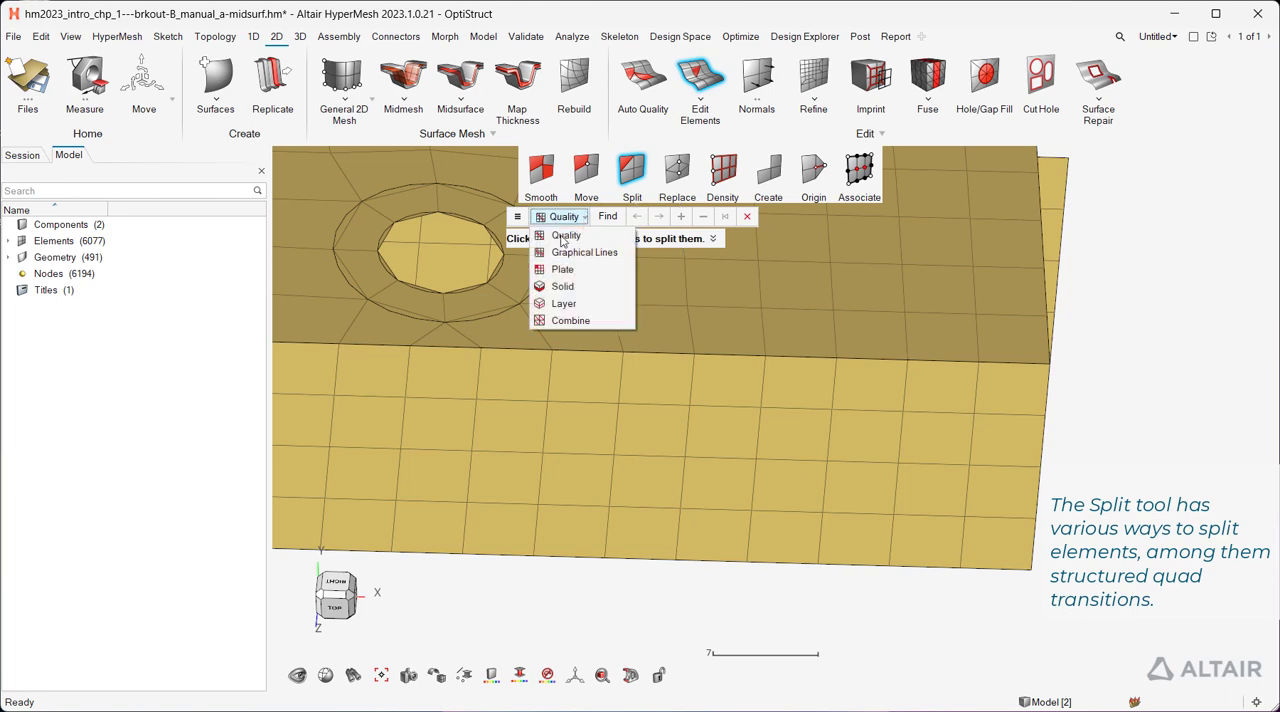
{"action": "left_click", "coordinate": [584, 252]}
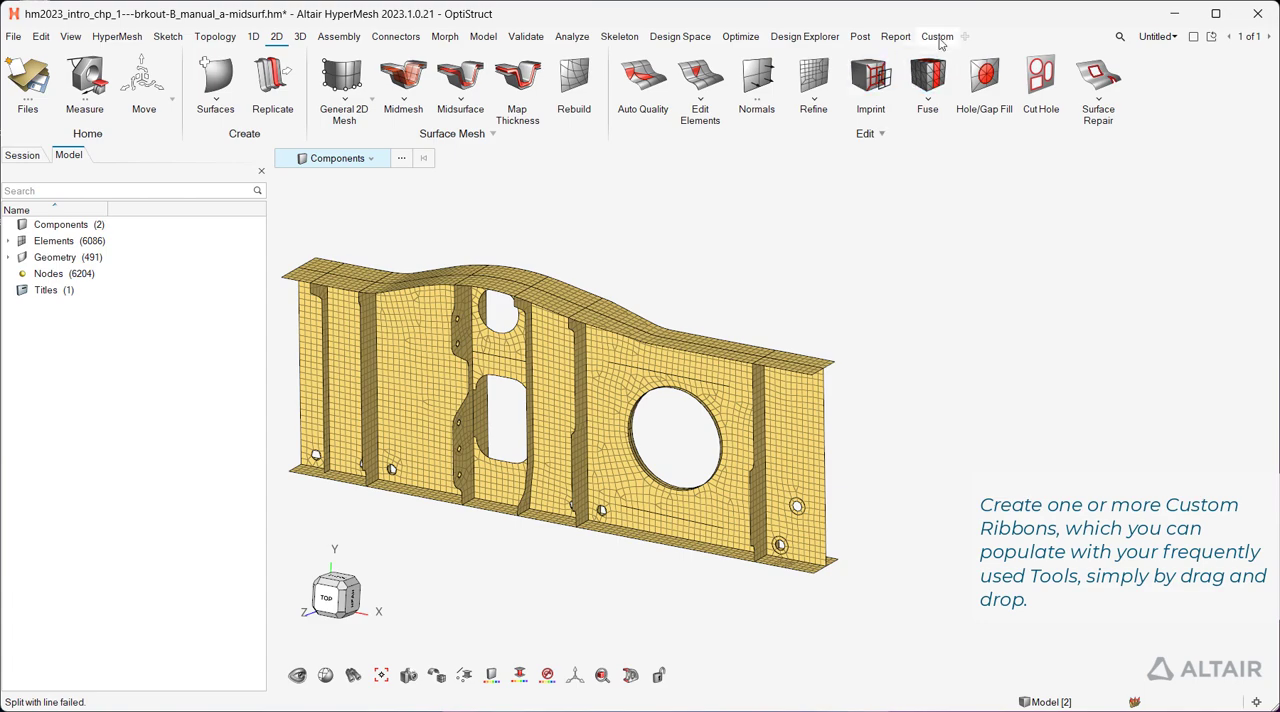
Step: Add a Custom ribbon and drag the Stitch, Patch and Holes tools onto it
{"action": "left_click", "coordinate": [936, 36]}
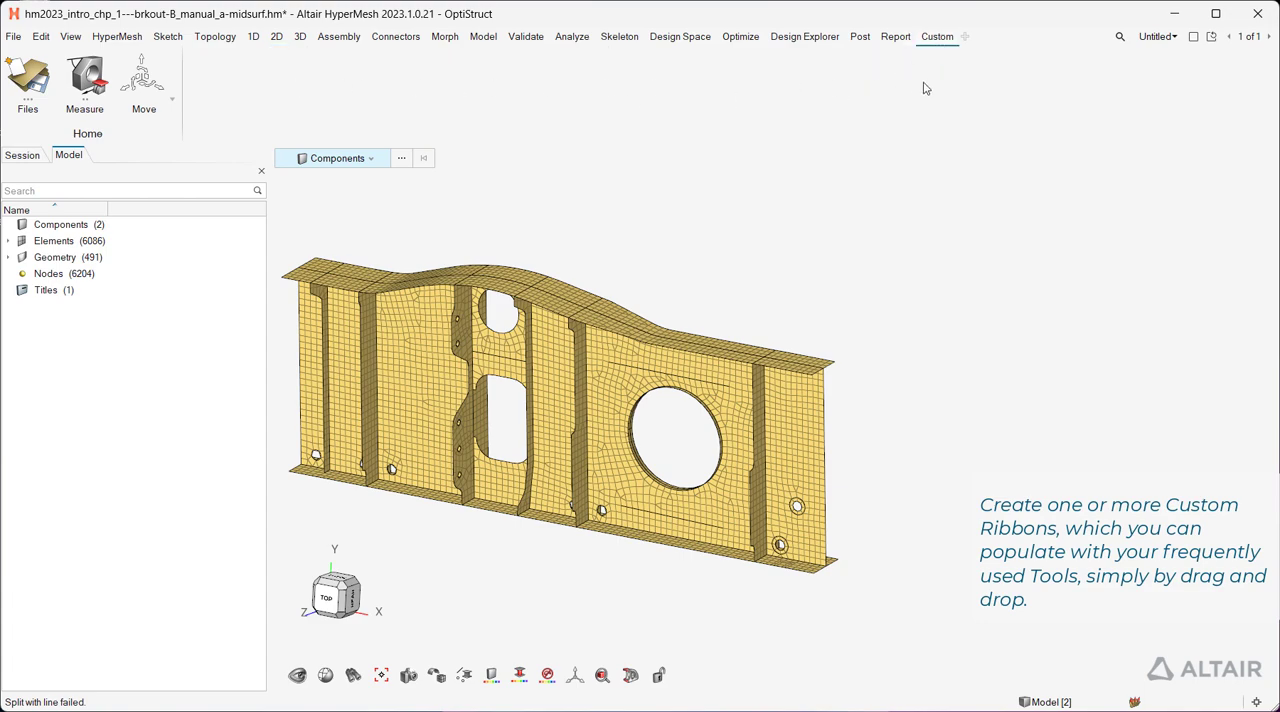
{"action": "left_click", "coordinate": [216, 36]}
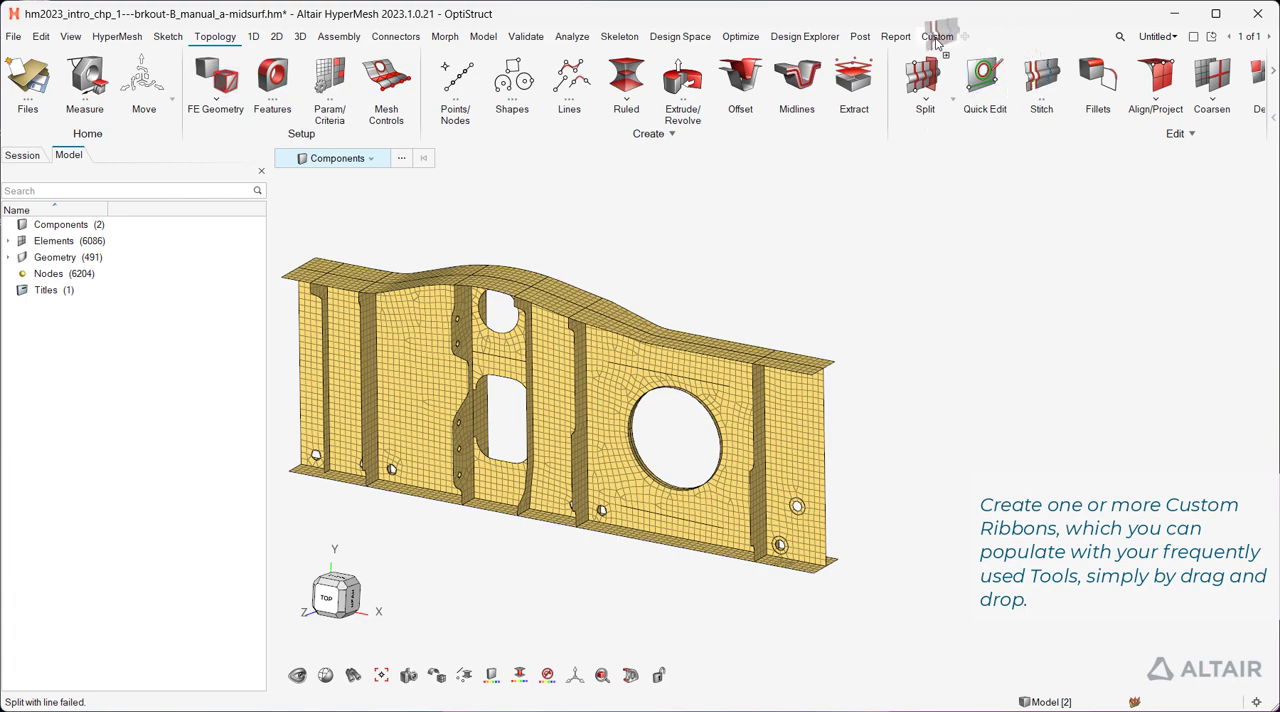
{"action": "left_click", "coordinate": [276, 36]}
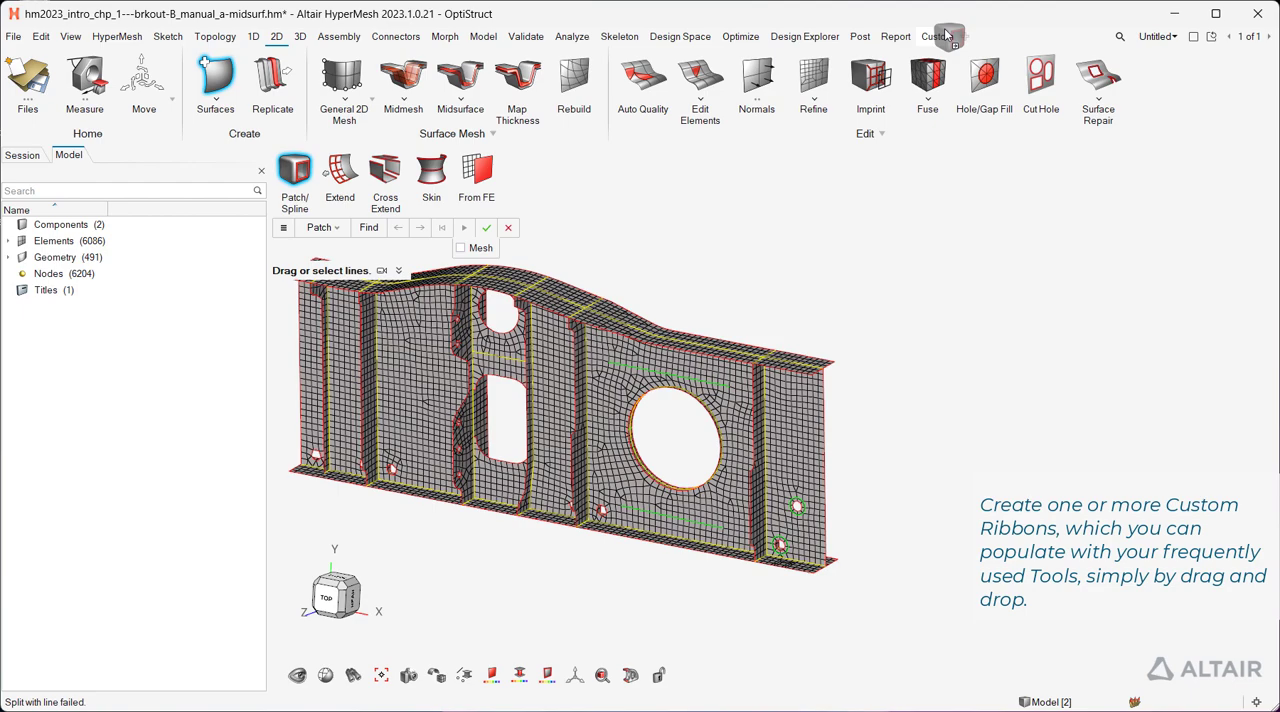
{"action": "left_click", "coordinate": [216, 36]}
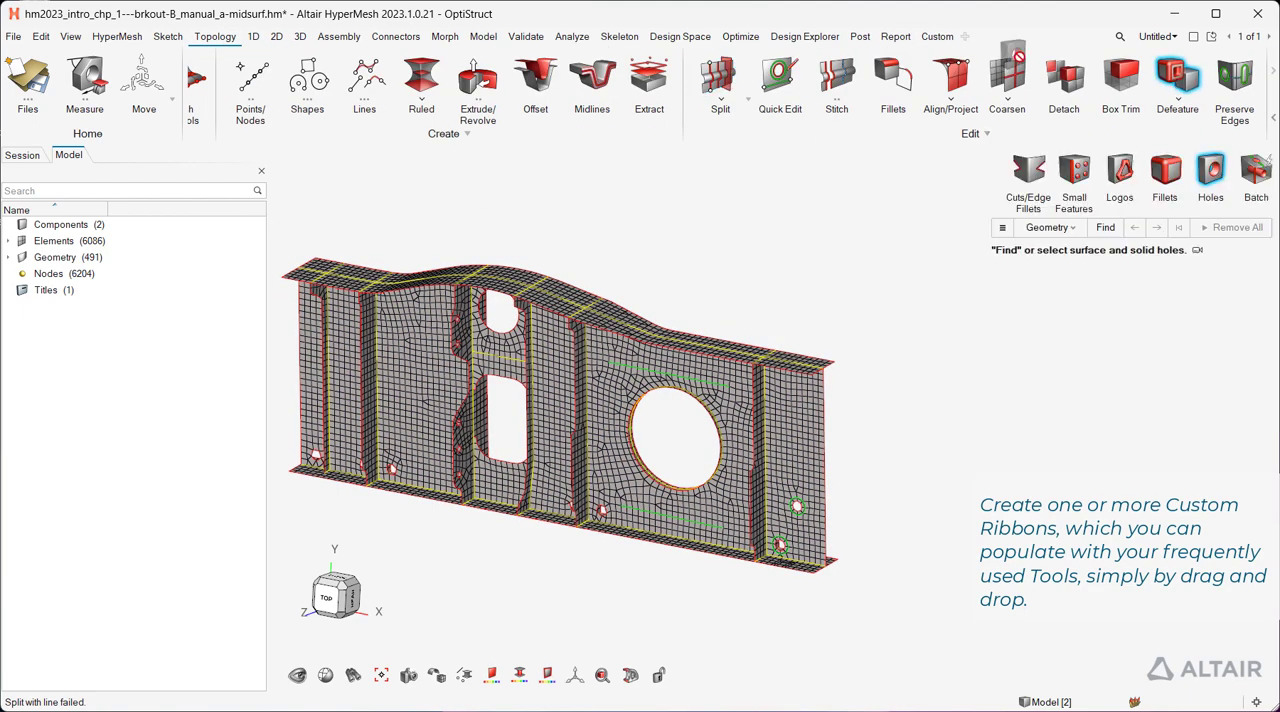
Step: Set the custom ribbon to Float from its right-click options
{"action": "left_click", "coordinate": [936, 36]}
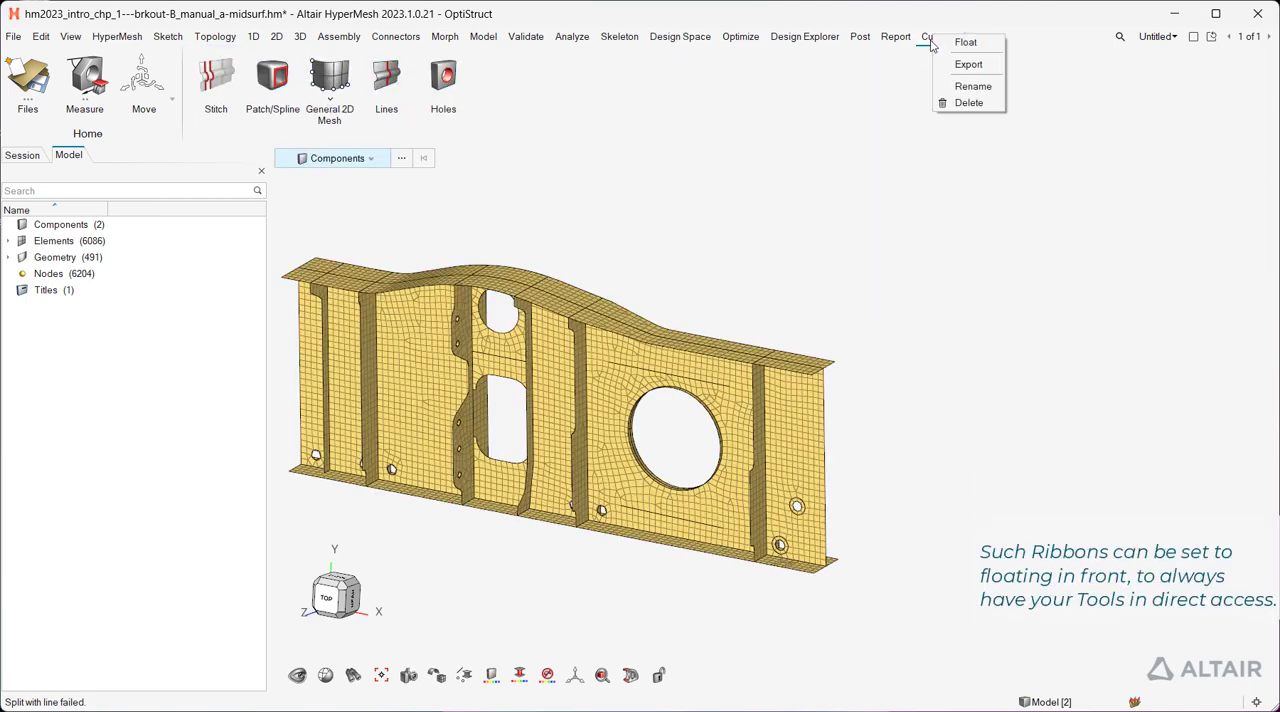
{"action": "left_click", "coordinate": [896, 36]}
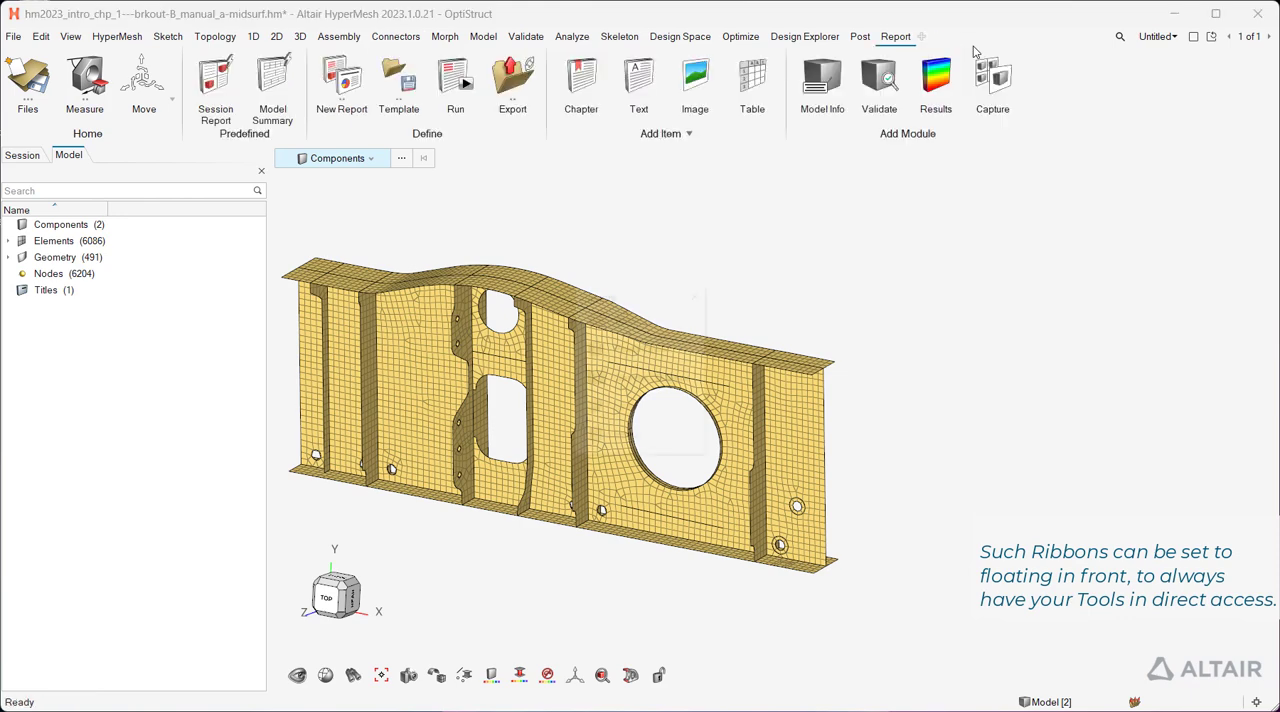